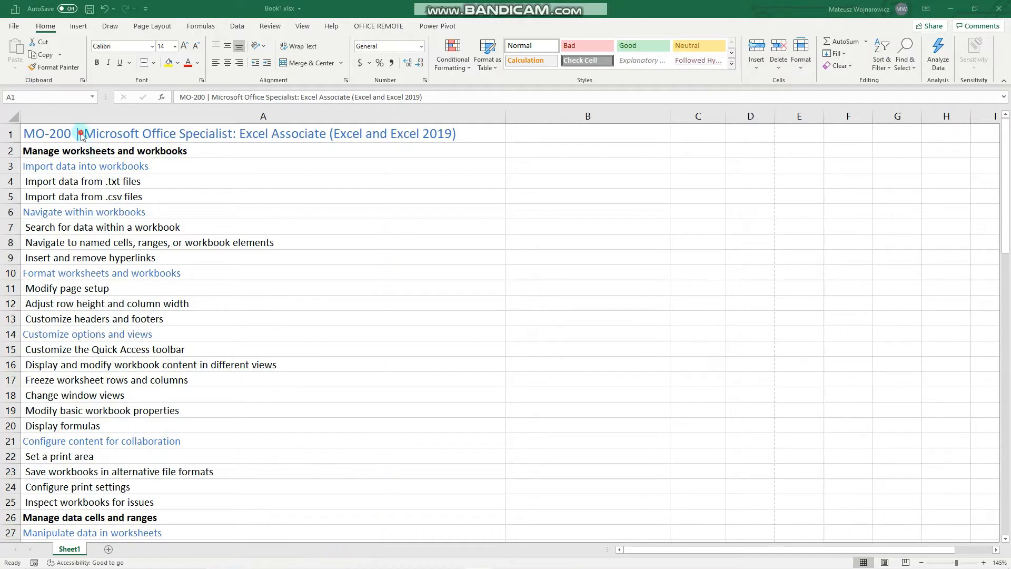
- Browse the skills list in column A and select the 'Insert and delete cells' item
{"action": "scroll", "scroll_direction": "down", "scroll_amount": 3}
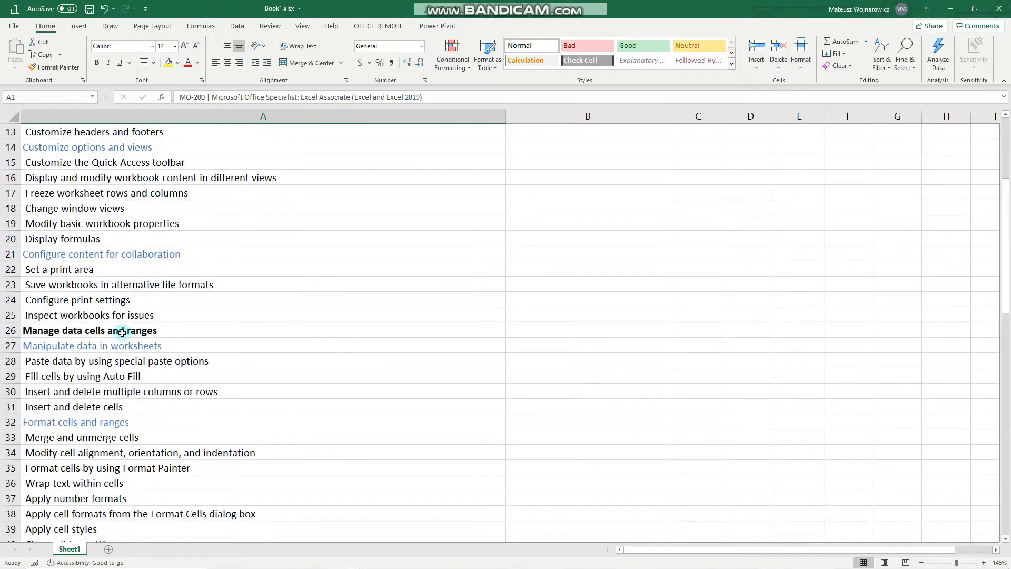
{"action": "left_click", "coordinate": [82, 376]}
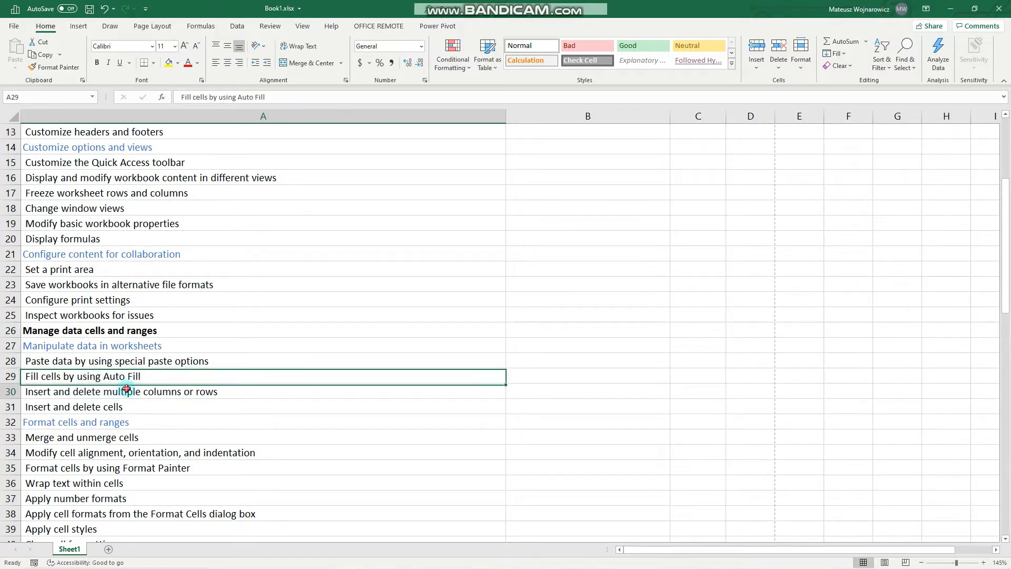
{"action": "left_click", "coordinate": [123, 391]}
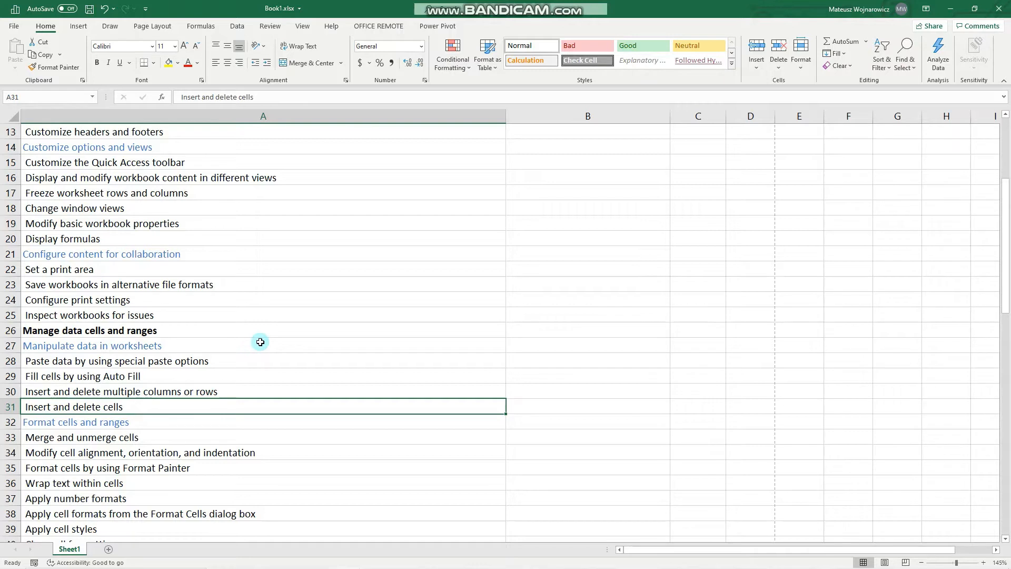
{"action": "mouse_move", "coordinate": [178, 370]}
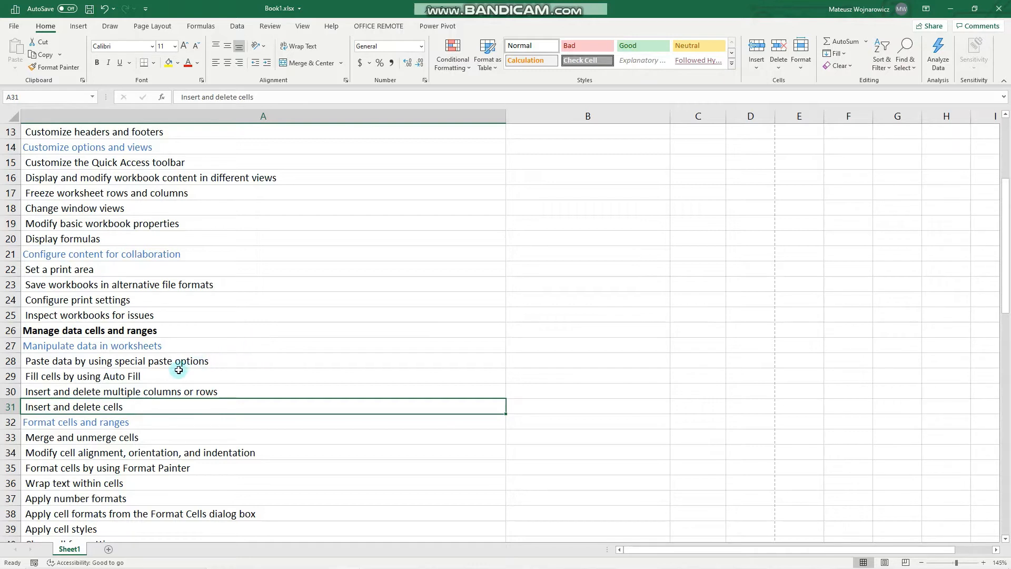
{"action": "left_click", "coordinate": [97, 391]}
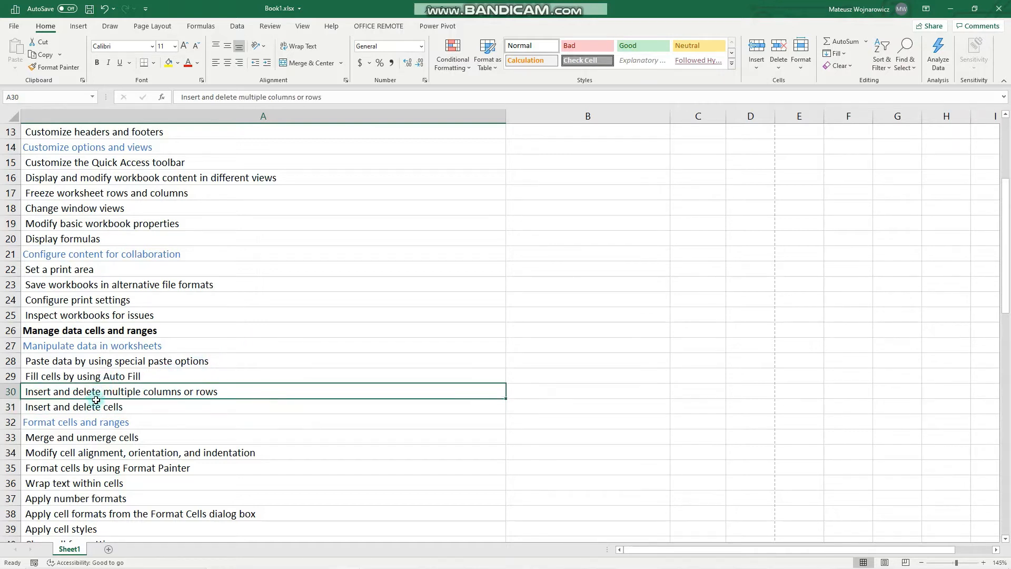
{"action": "left_click", "coordinate": [96, 406]}
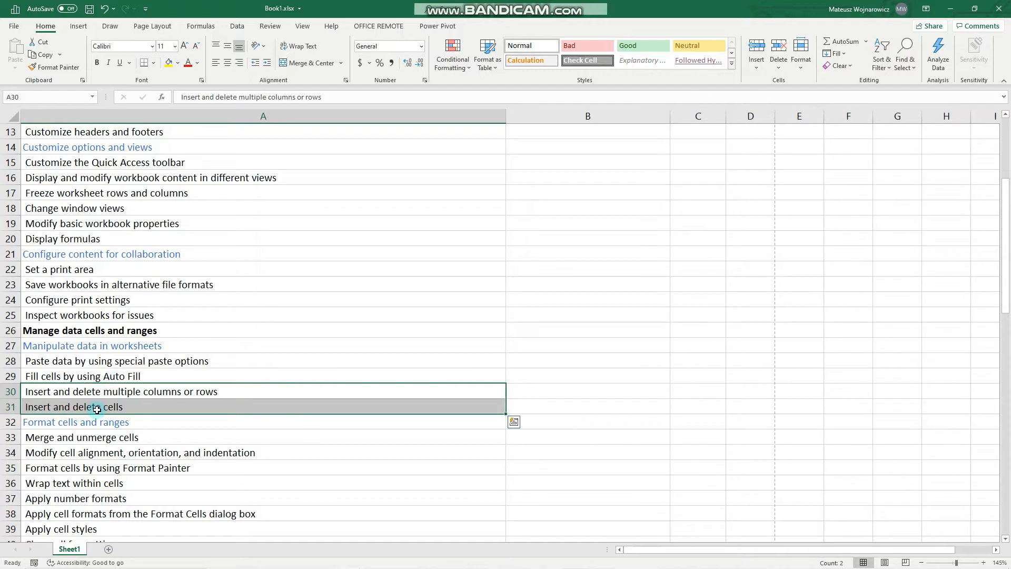
{"action": "left_click", "coordinate": [97, 408]}
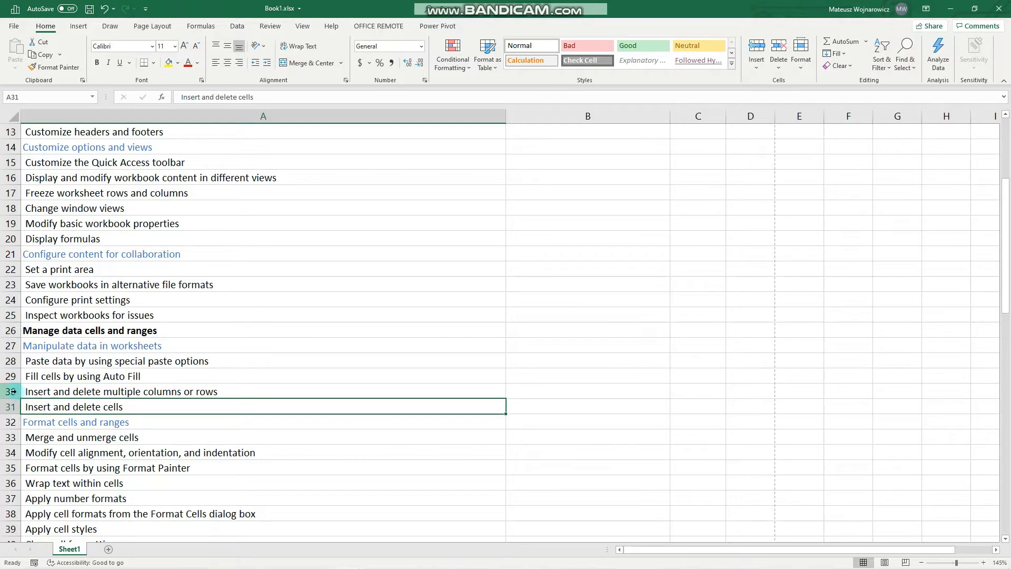
{"action": "left_click_drag", "start_coordinate": [263, 406], "coordinate": [263, 392]}
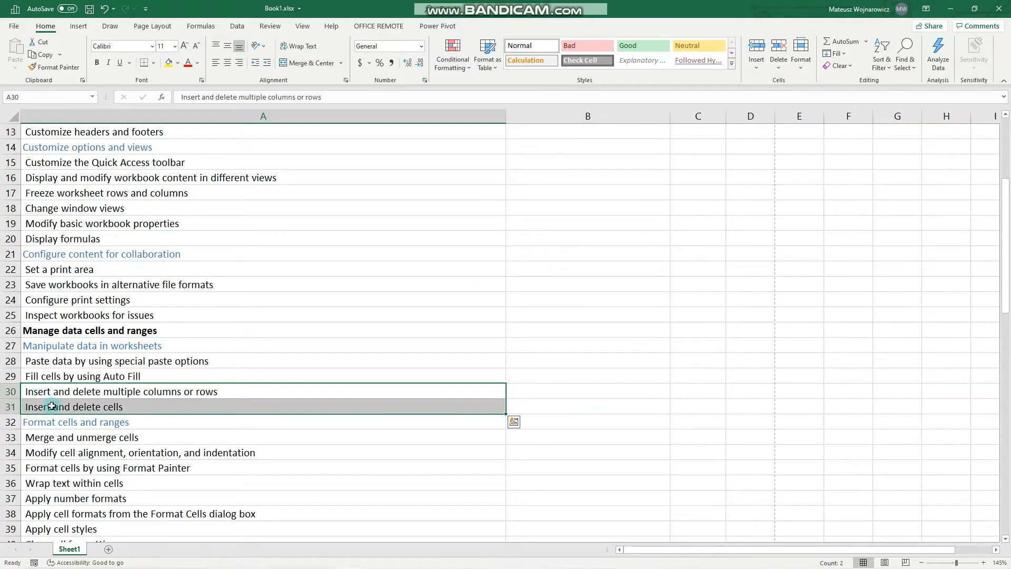
{"action": "mouse_move", "coordinate": [127, 406]}
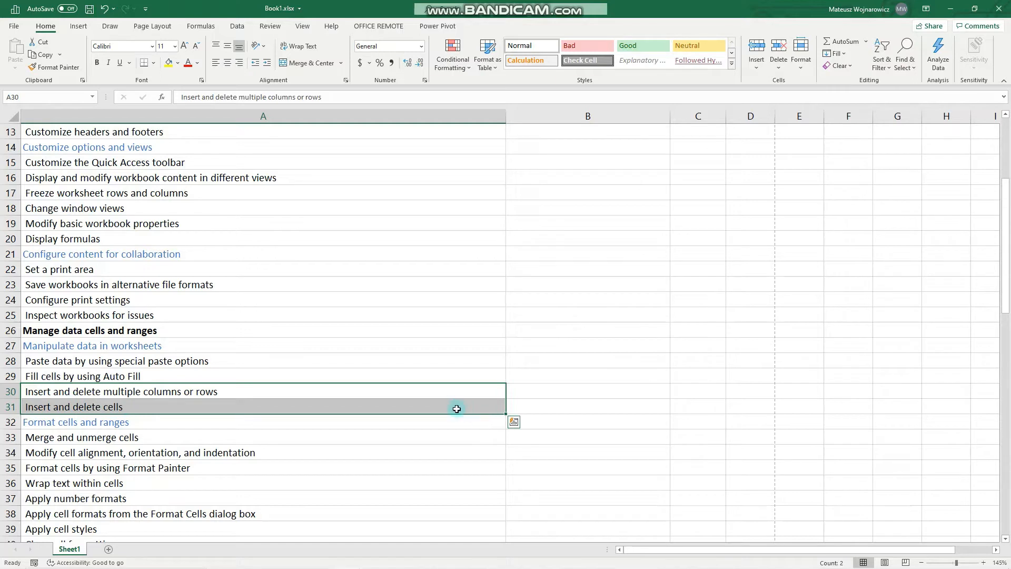
{"action": "left_click", "coordinate": [263, 407]}
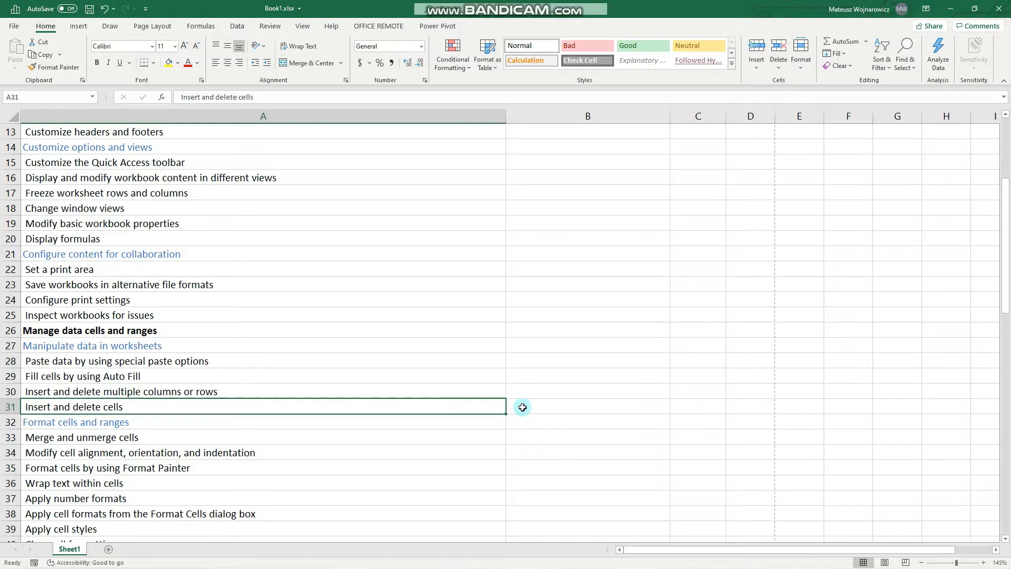
{"action": "mouse_move", "coordinate": [75, 422]}
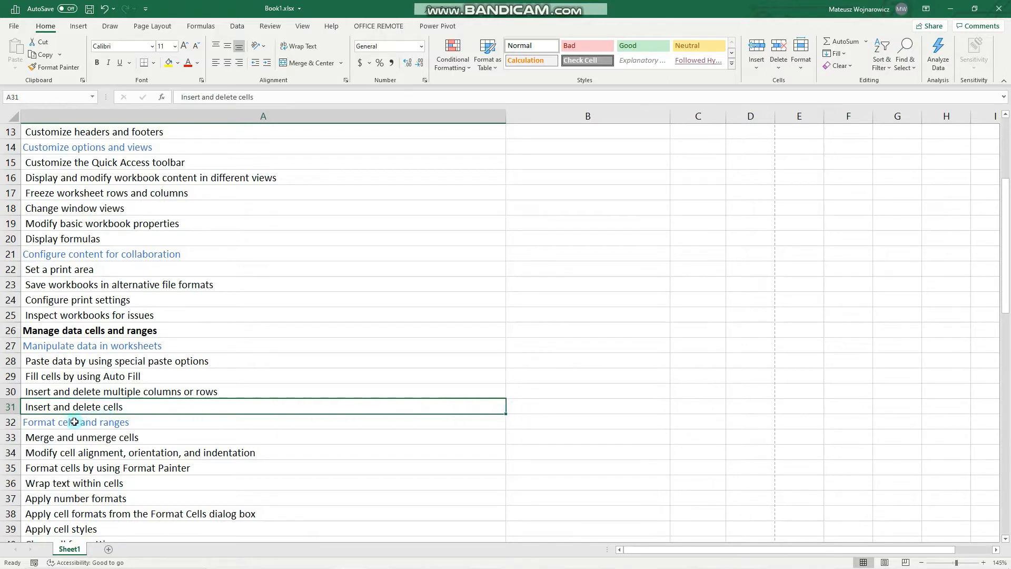
{"action": "mouse_move", "coordinate": [611, 403]}
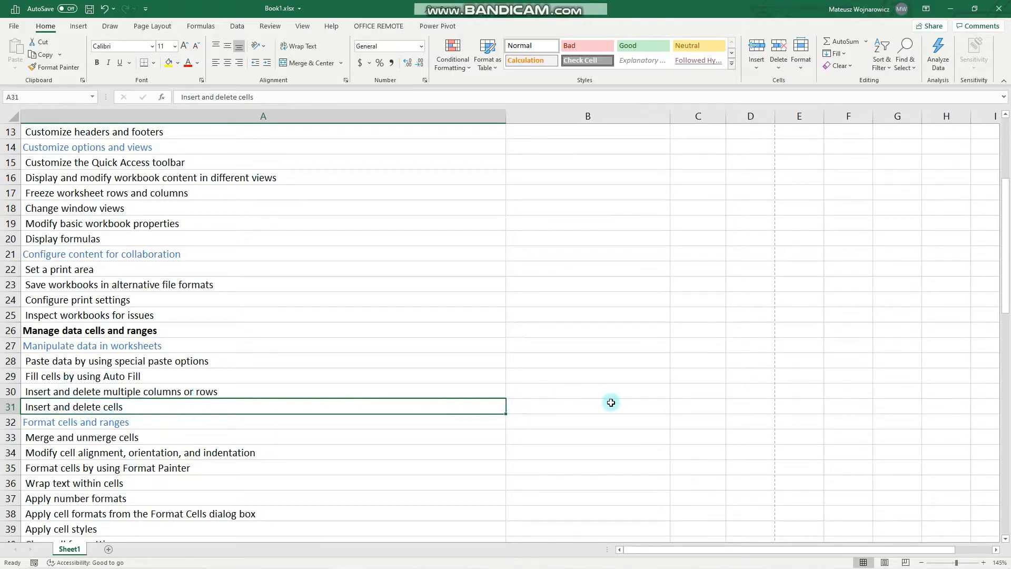
- Enter 'Text' in B31, then insert a blank cell at A31, shifting cells down
{"action": "left_click", "coordinate": [538, 404]}
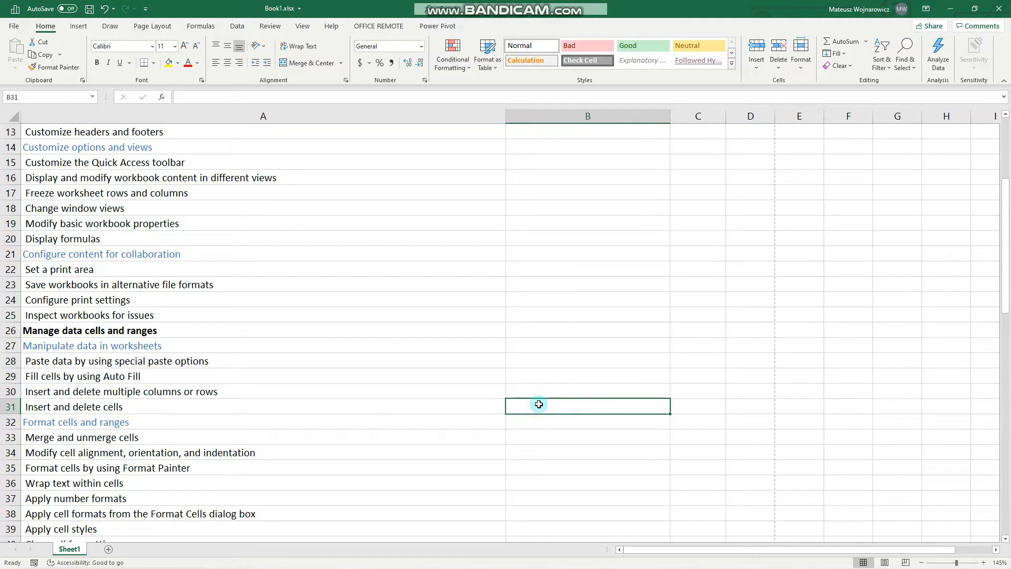
{"action": "type", "text": "Text"}
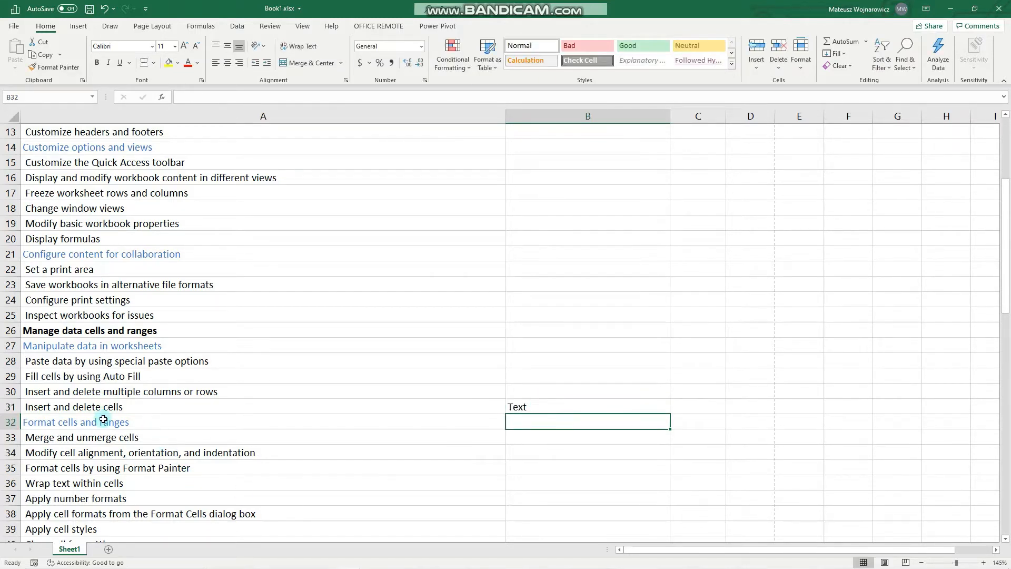
{"action": "right_click", "coordinate": [103, 406]}
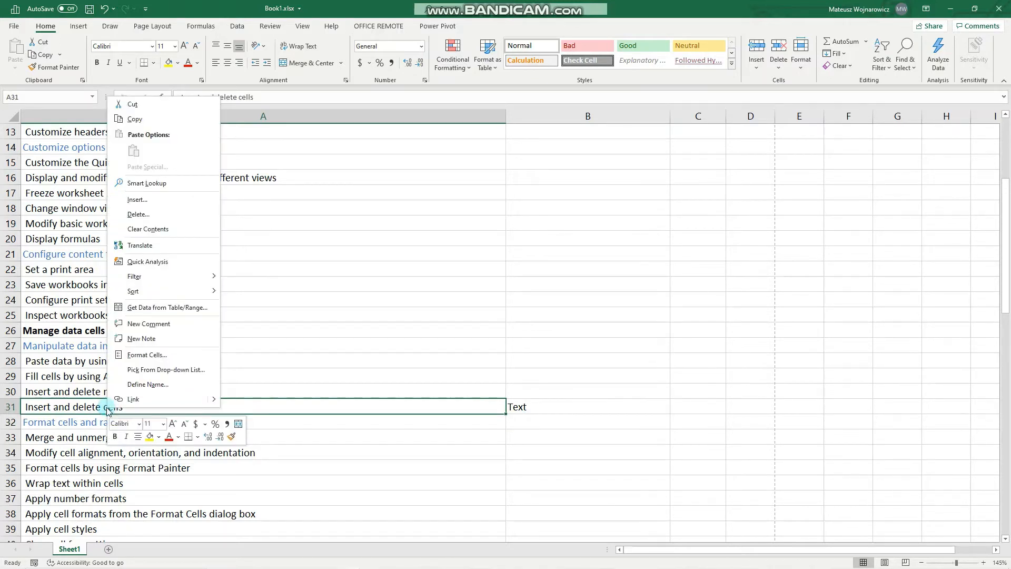
{"action": "mouse_move", "coordinate": [159, 199]}
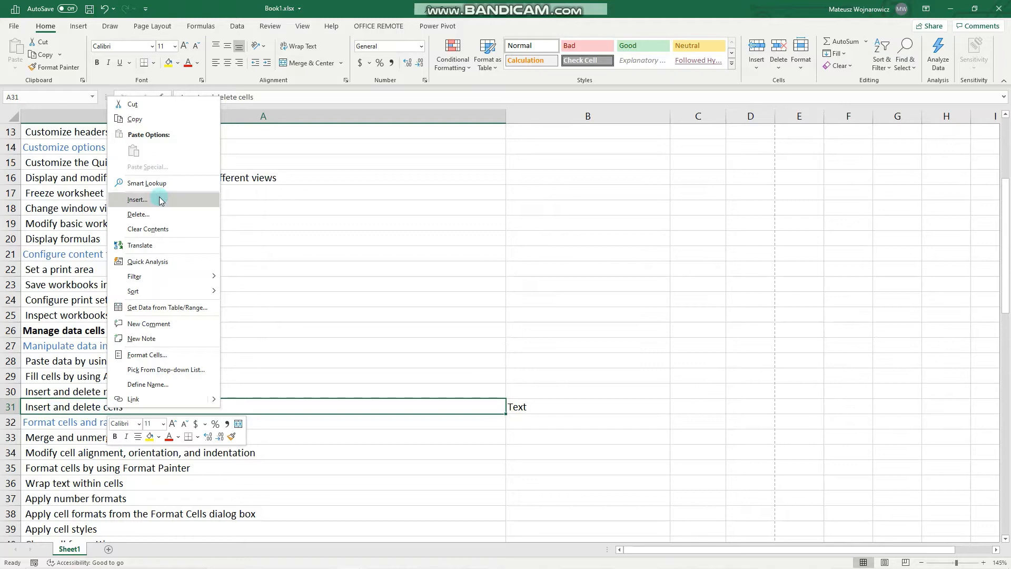
{"action": "left_click", "coordinate": [137, 199]}
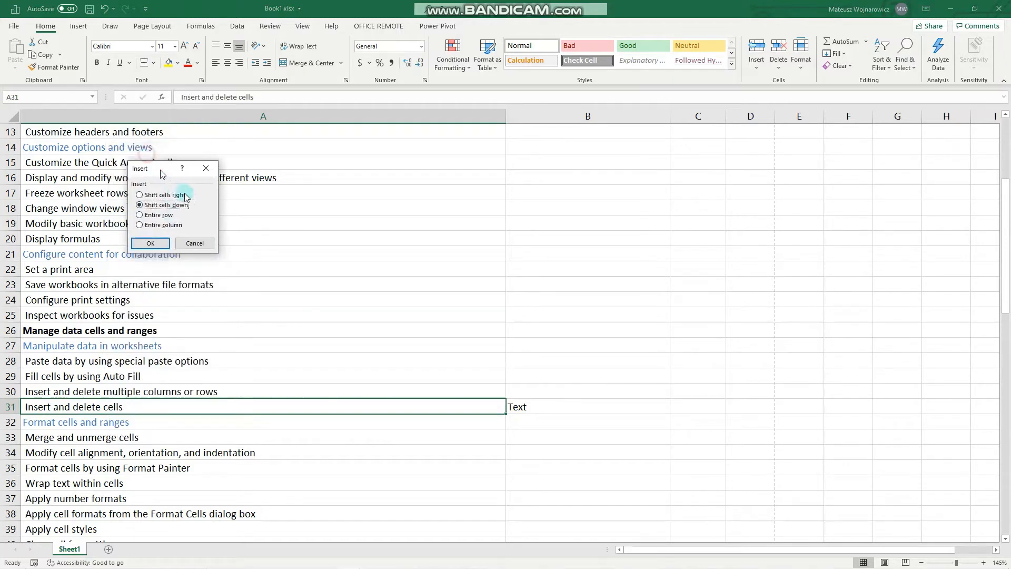
{"action": "left_click_drag", "start_coordinate": [161, 168], "coordinate": [302, 357]}
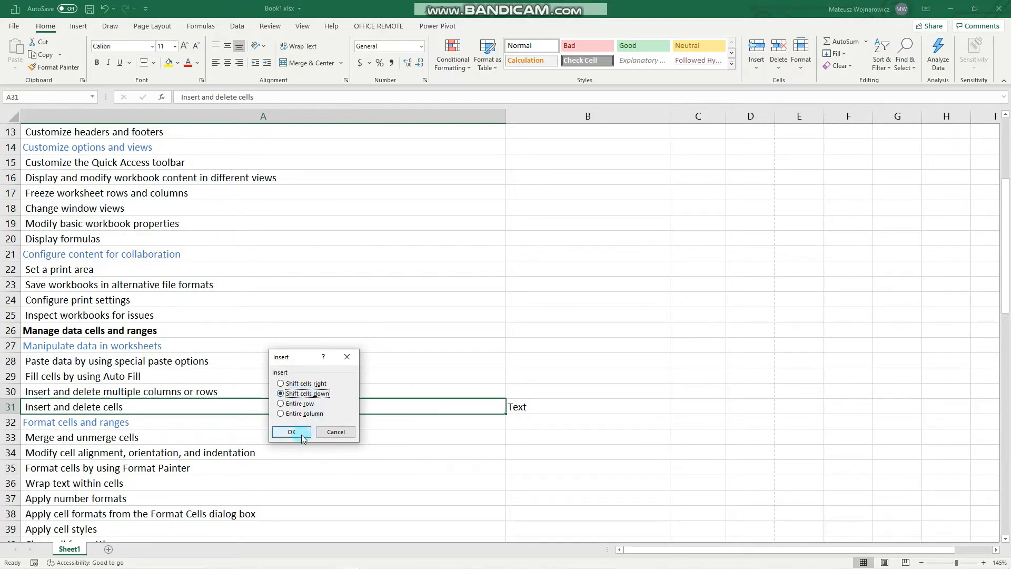
{"action": "left_click", "coordinate": [290, 432]}
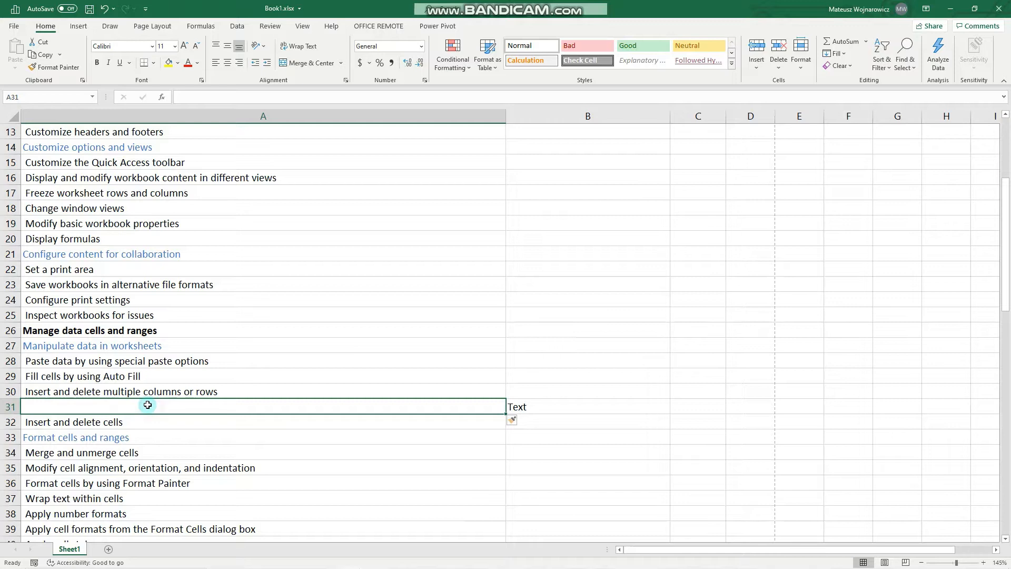
- Delete the empty A31 cell, shifting cells up to restore the list
{"action": "right_click", "coordinate": [147, 405]}
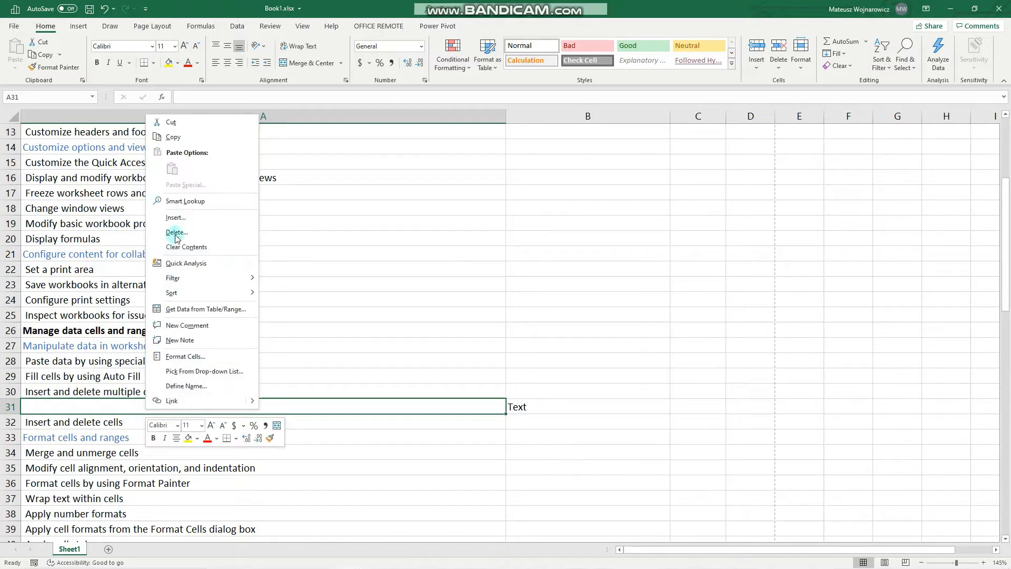
{"action": "left_click", "coordinate": [176, 232]}
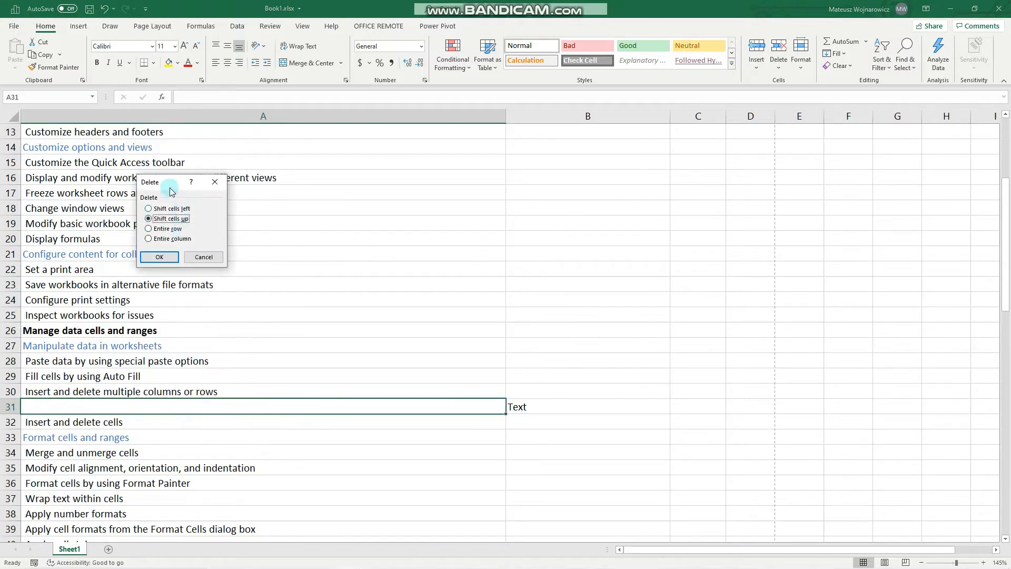
{"action": "left_click_drag", "start_coordinate": [174, 182], "coordinate": [210, 242]}
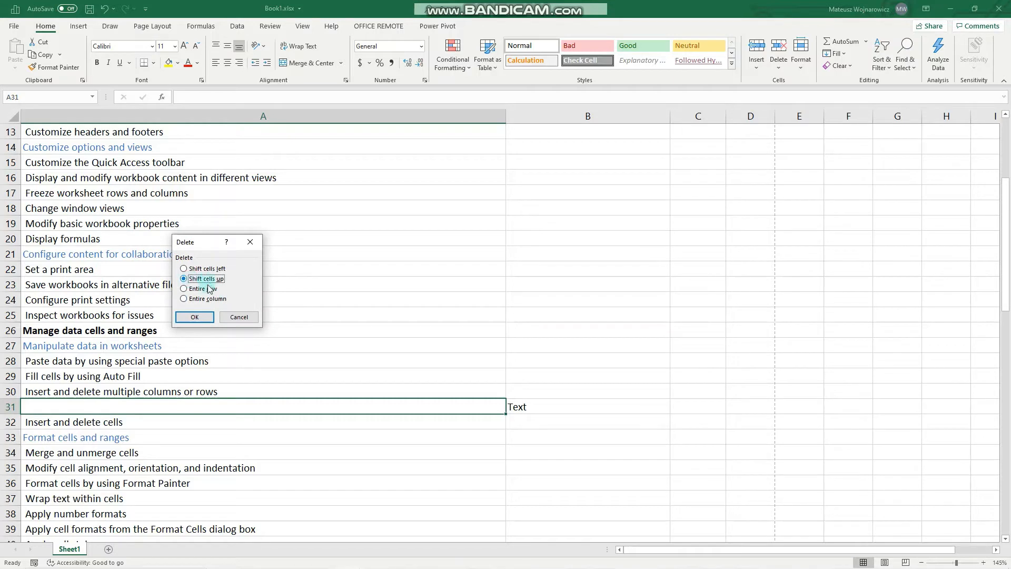
{"action": "left_click", "coordinate": [194, 316]}
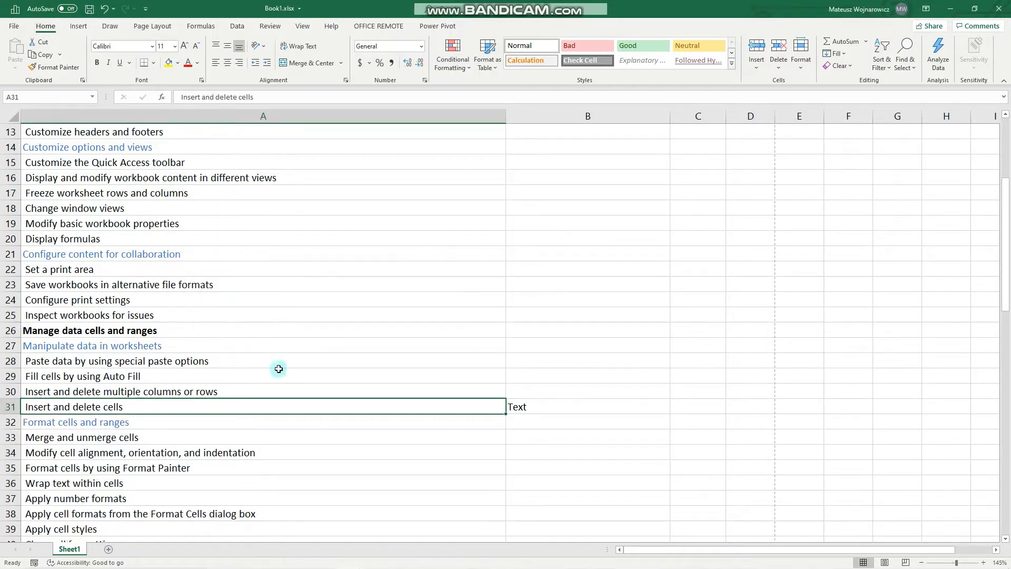
{"action": "left_click", "coordinate": [587, 116]}
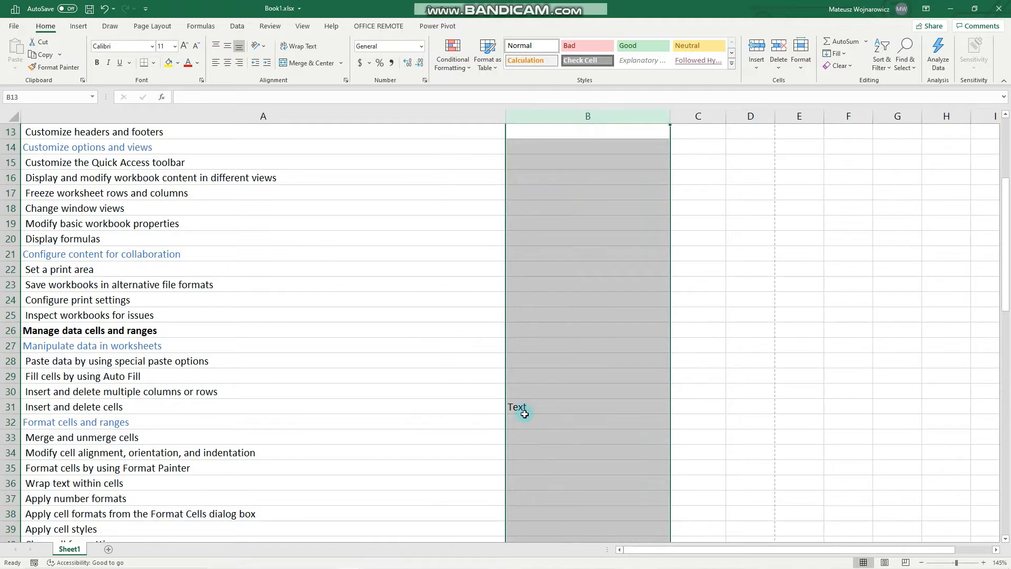
- Clear 'Text' from beside the list and insert two blank columns A and B
{"action": "left_click", "coordinate": [278, 406]}
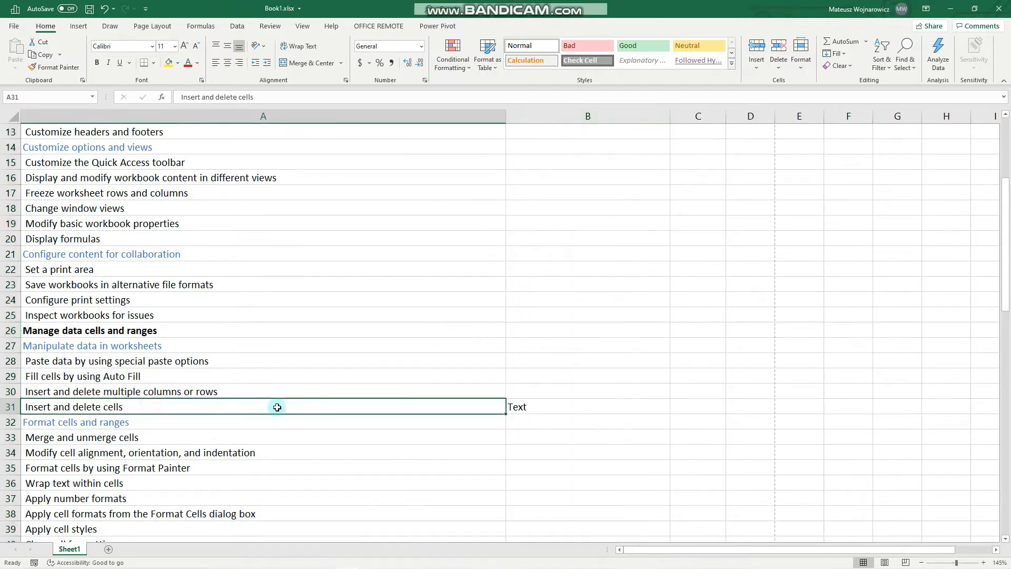
{"action": "mouse_move", "coordinate": [173, 392]}
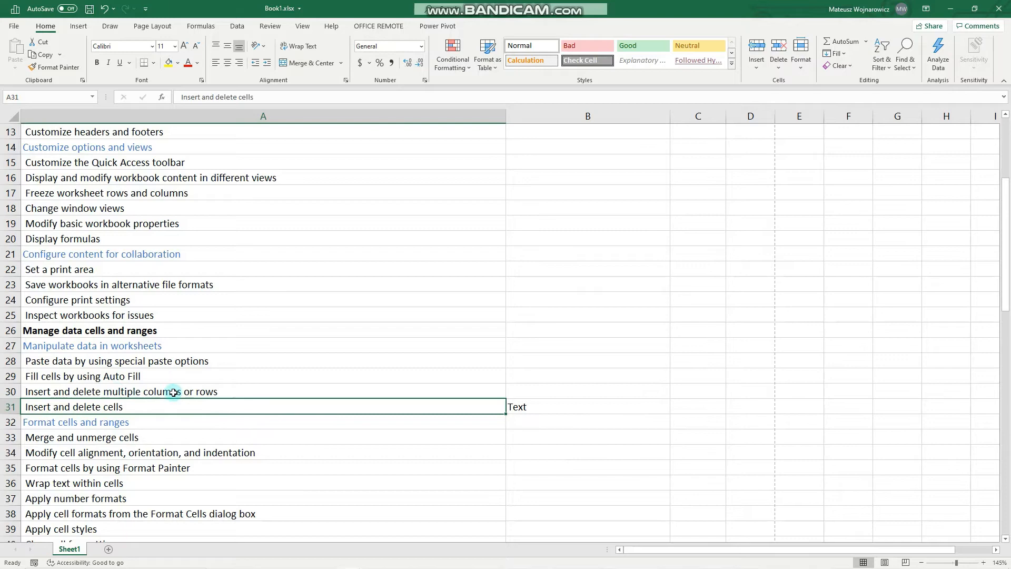
{"action": "left_click", "coordinate": [586, 406]}
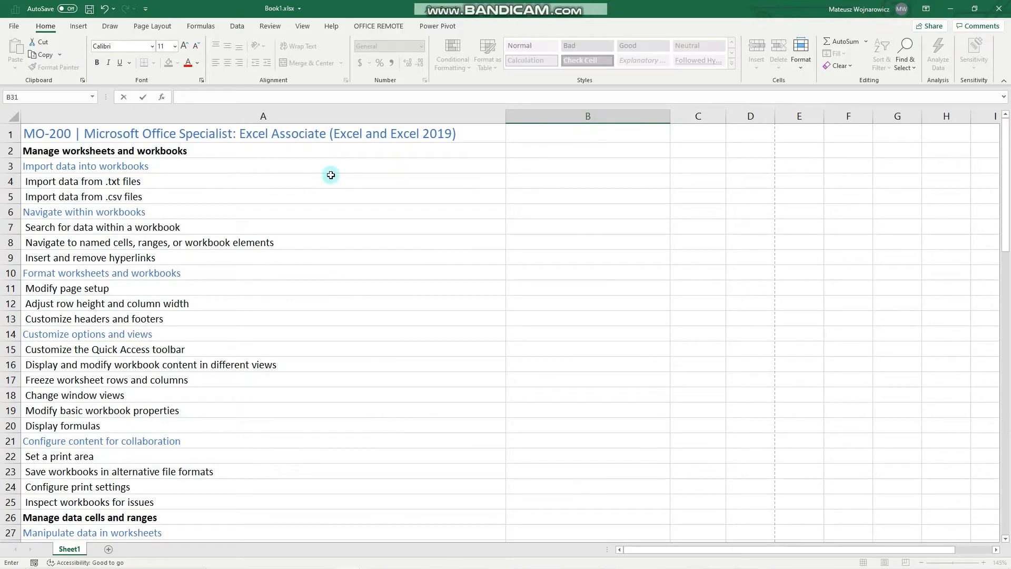
{"action": "left_click", "coordinate": [262, 115]}
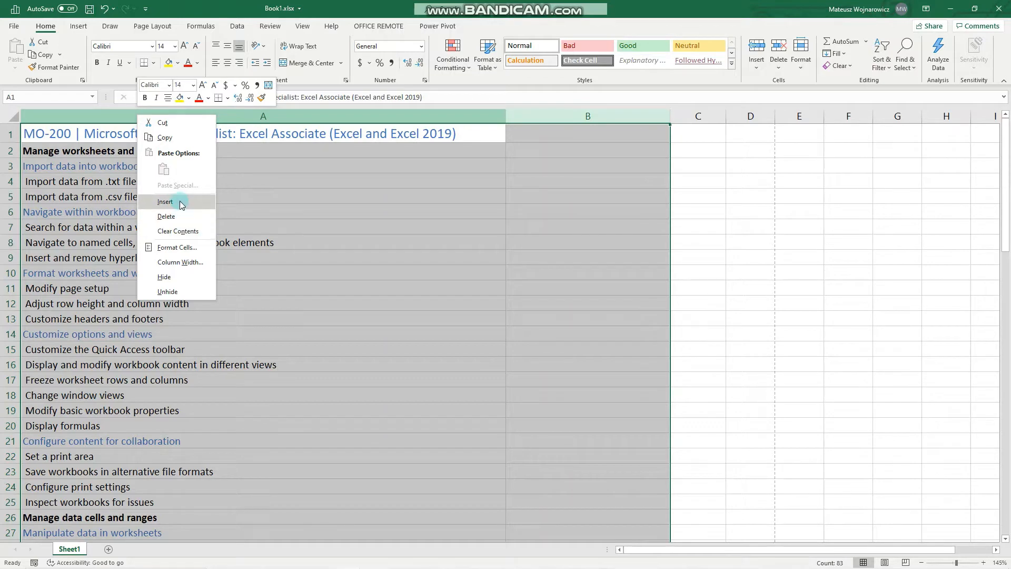
{"action": "left_click", "coordinate": [166, 202]}
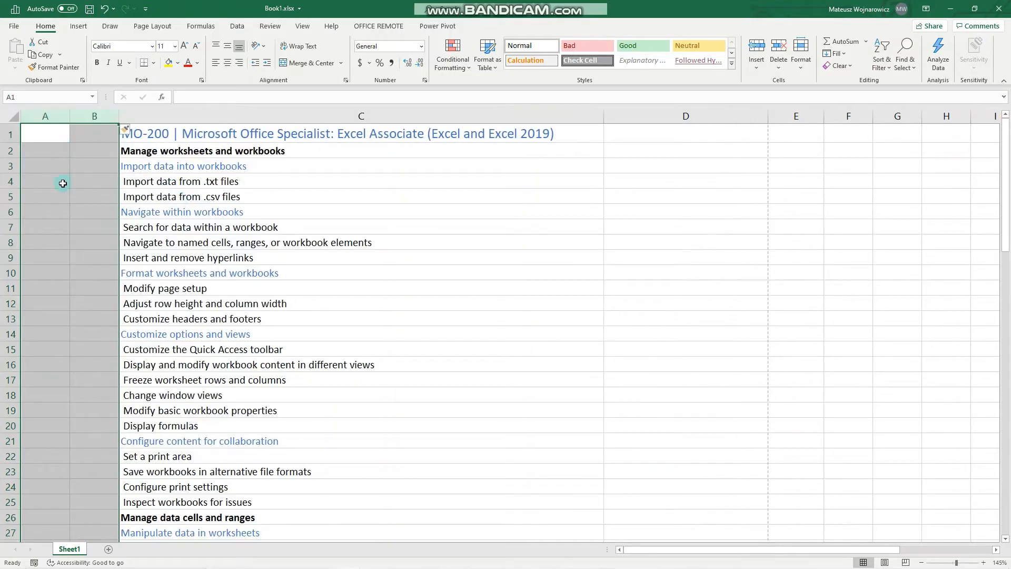
{"action": "mouse_move", "coordinate": [94, 120]}
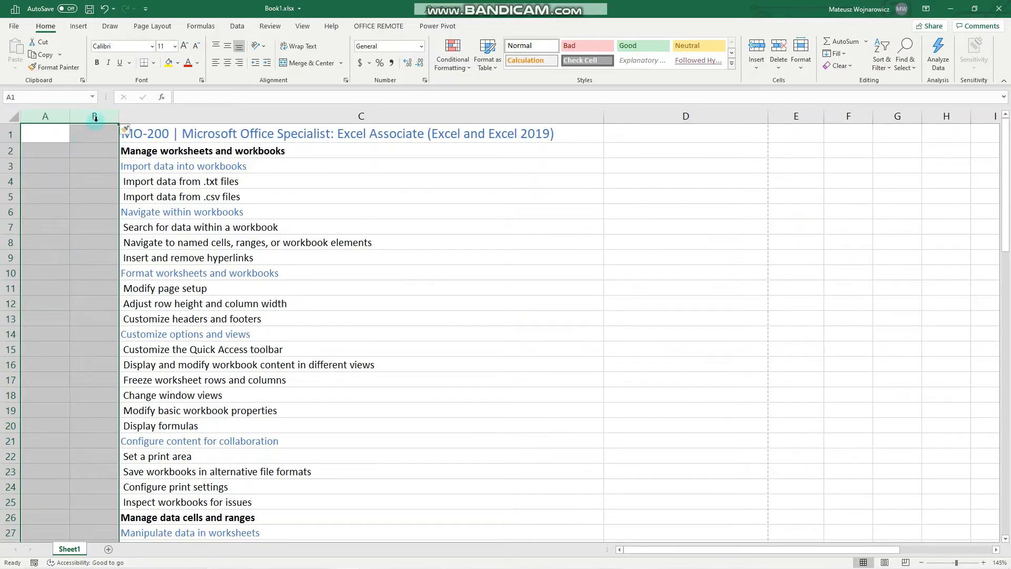
{"action": "right_click", "coordinate": [94, 118]}
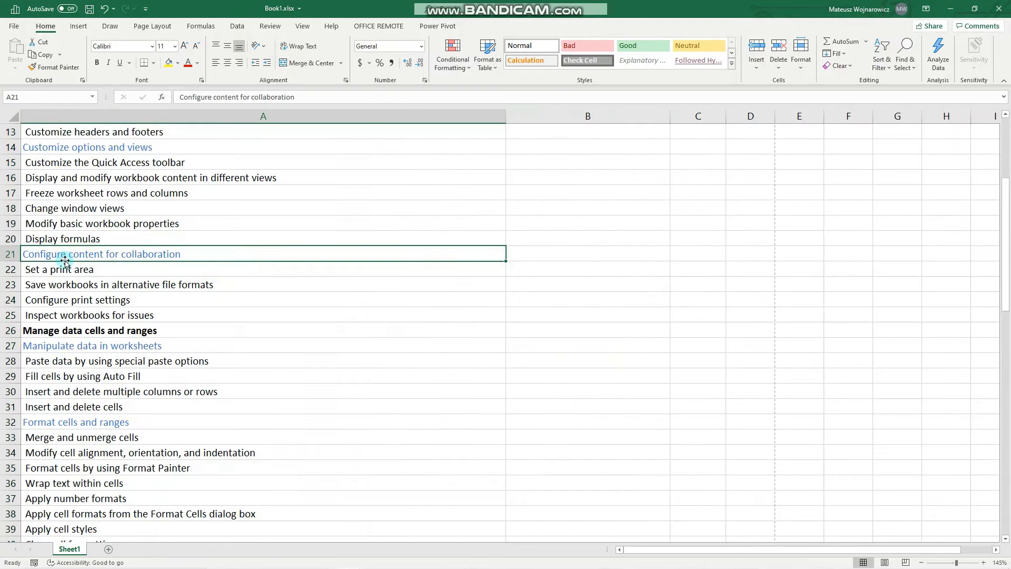
{"action": "left_click", "coordinate": [10, 253]}
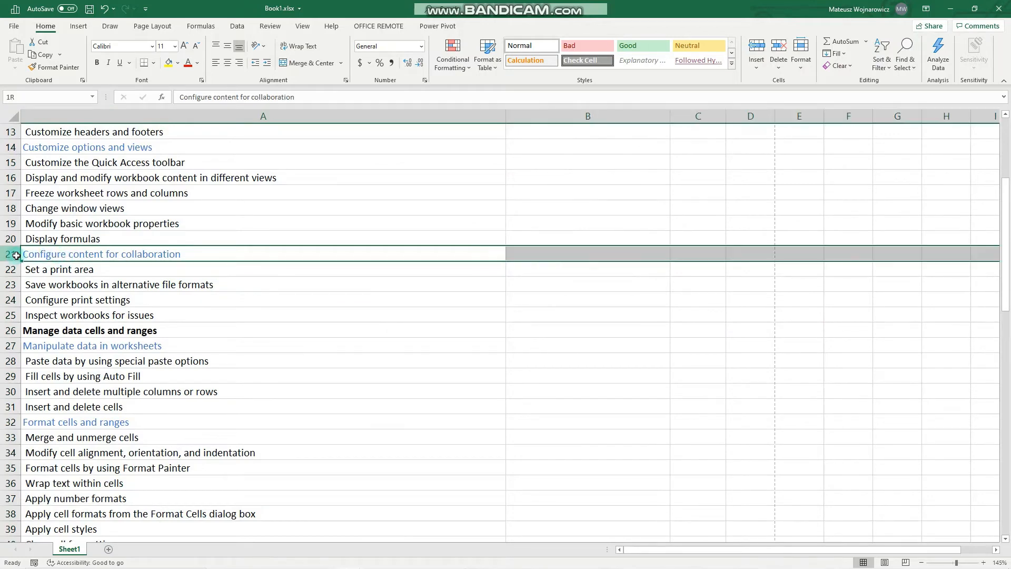
{"action": "left_click", "coordinate": [263, 254]}
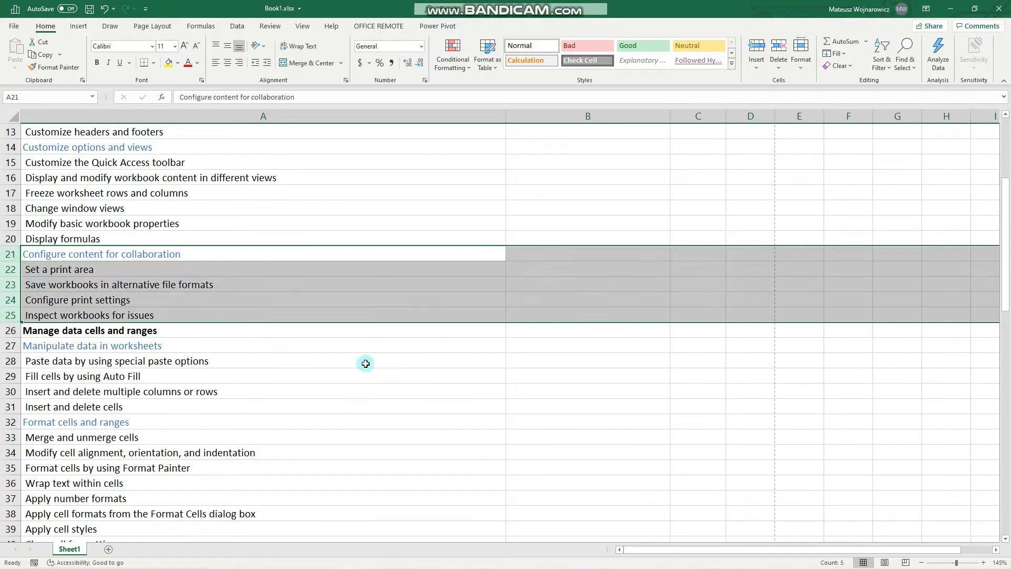
{"action": "mouse_move", "coordinate": [11, 287]}
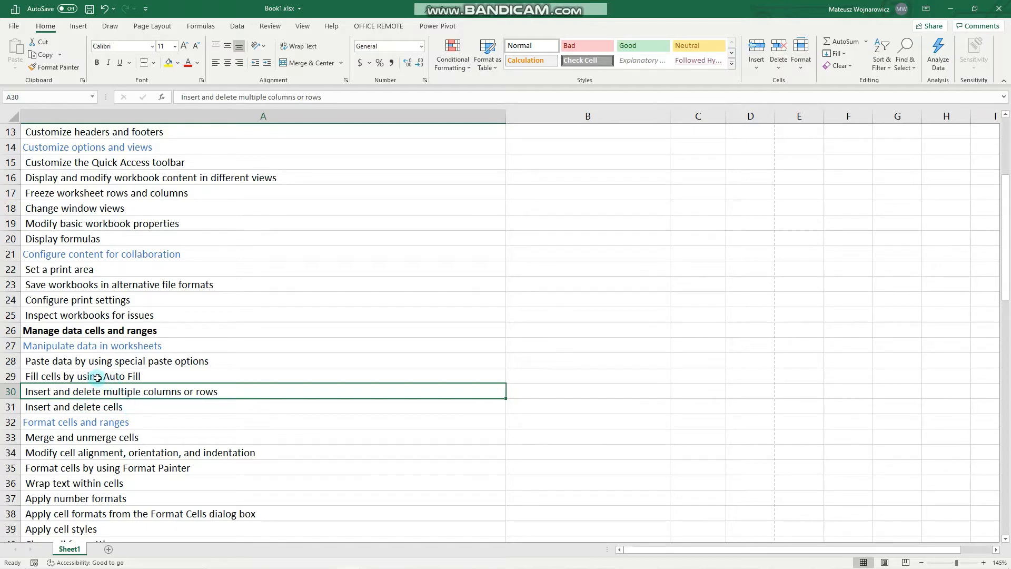
{"action": "mouse_move", "coordinate": [155, 374]}
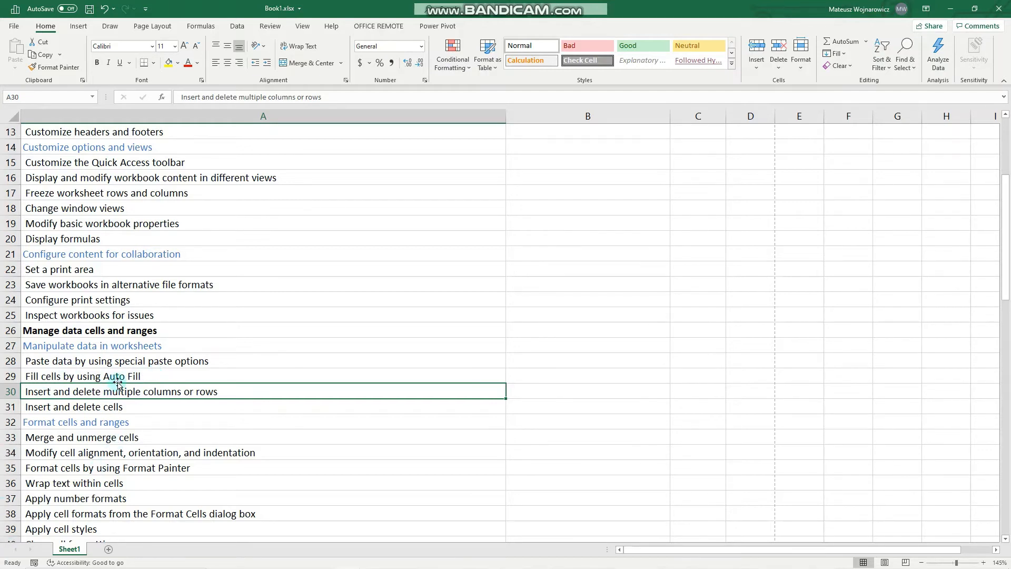
{"action": "left_click", "coordinate": [83, 376]}
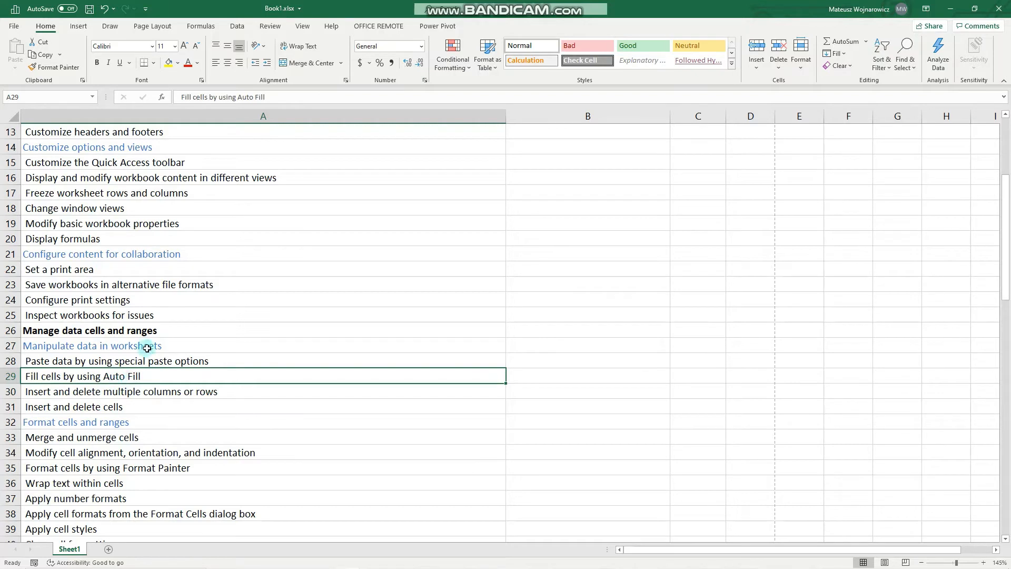
{"action": "mouse_move", "coordinate": [383, 285]}
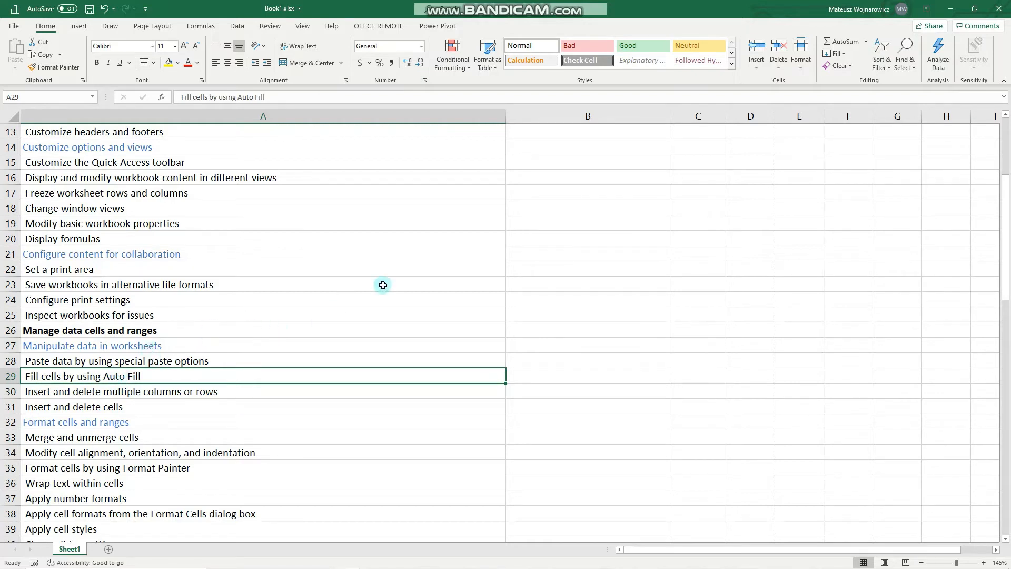
{"action": "mouse_move", "coordinate": [696, 254]}
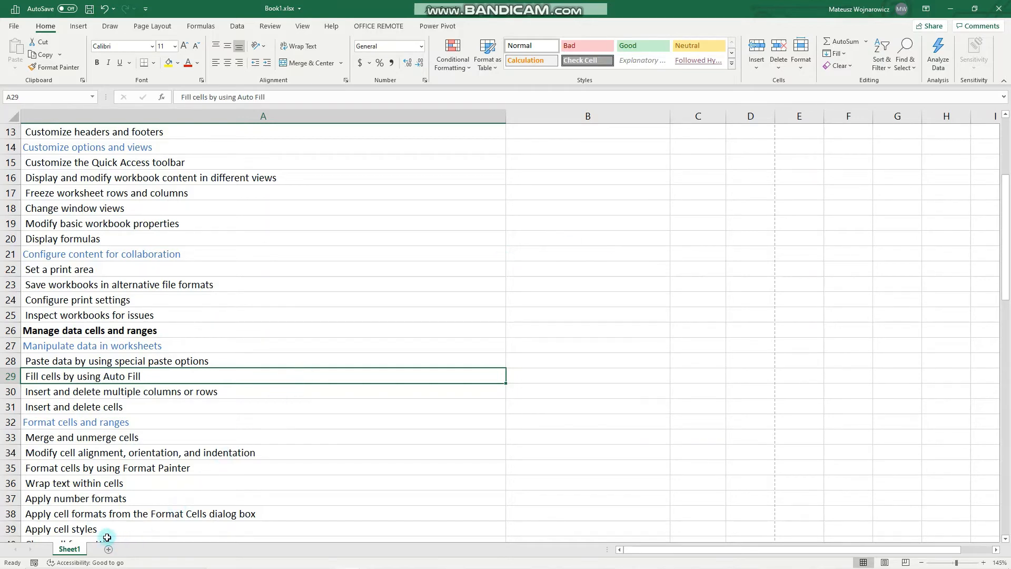
{"action": "mouse_move", "coordinate": [110, 552]}
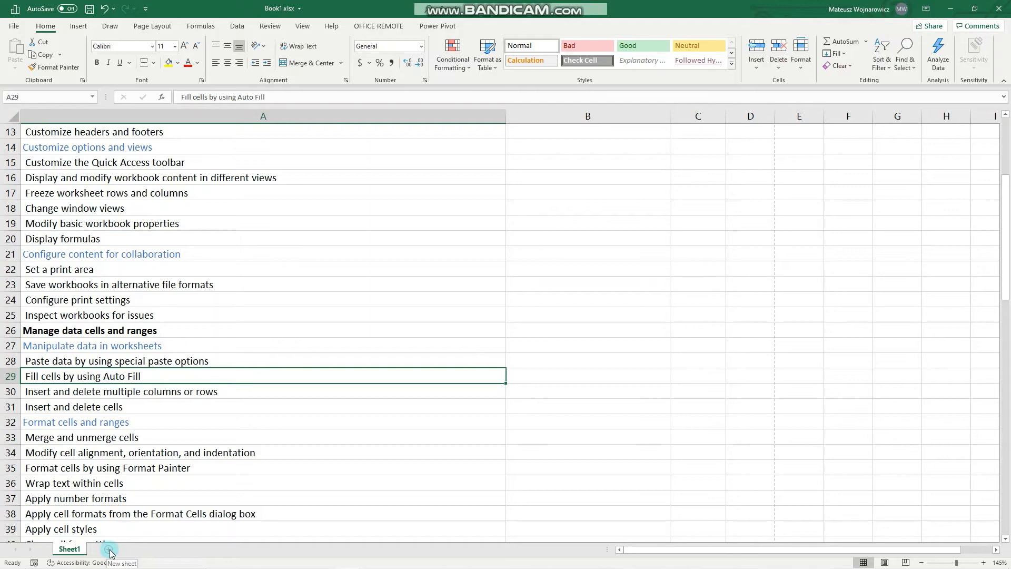
- Add Sheet2, test-fill 'Text' down column A and across row 1, then undo
{"action": "left_click", "coordinate": [110, 552]}
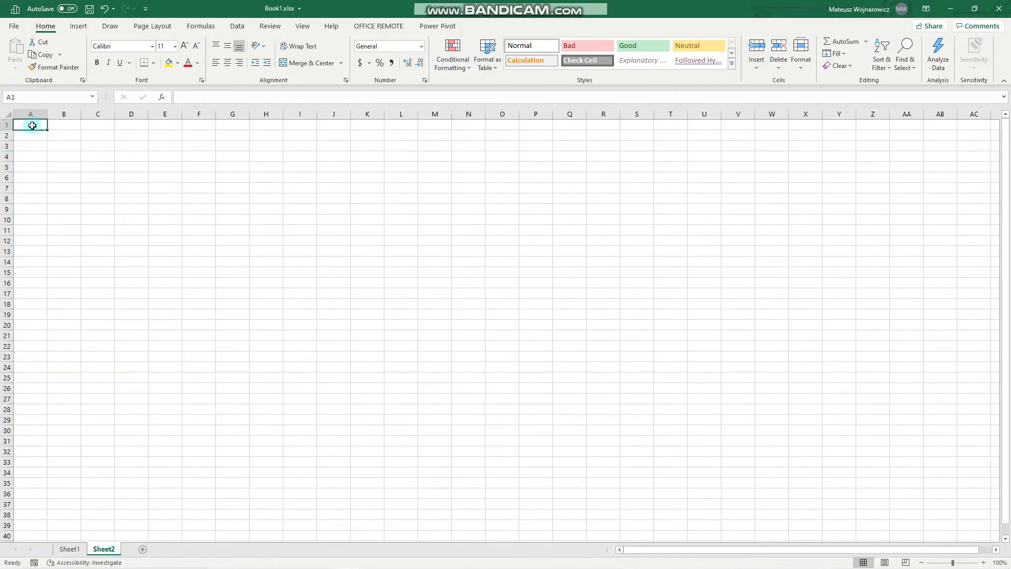
{"action": "type", "text": "Text"}
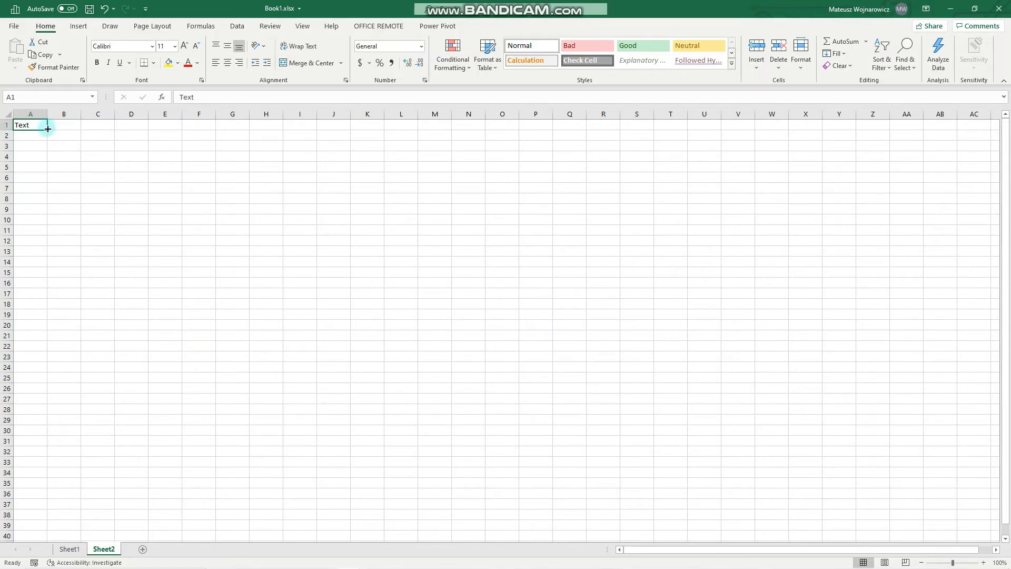
{"action": "left_click_drag", "start_coordinate": [47, 129], "coordinate": [47, 261]}
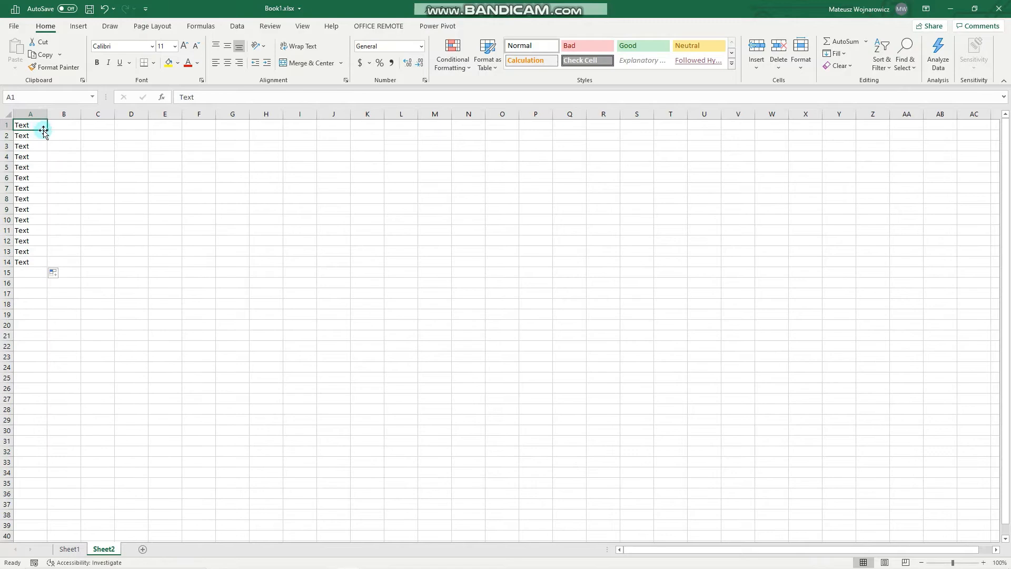
{"action": "left_click_drag", "start_coordinate": [45, 130], "coordinate": [297, 129]}
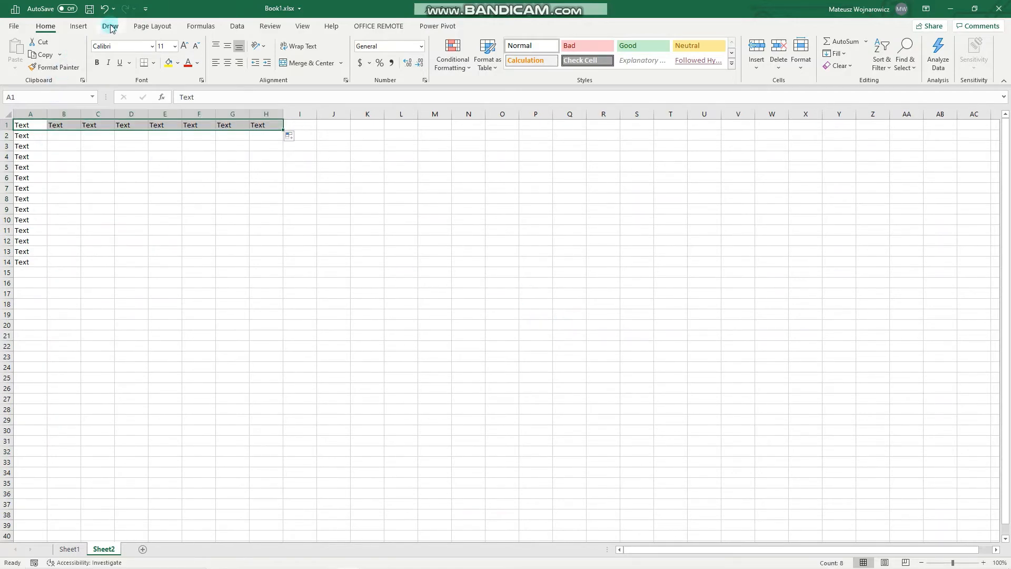
{"action": "left_click", "coordinate": [104, 9]}
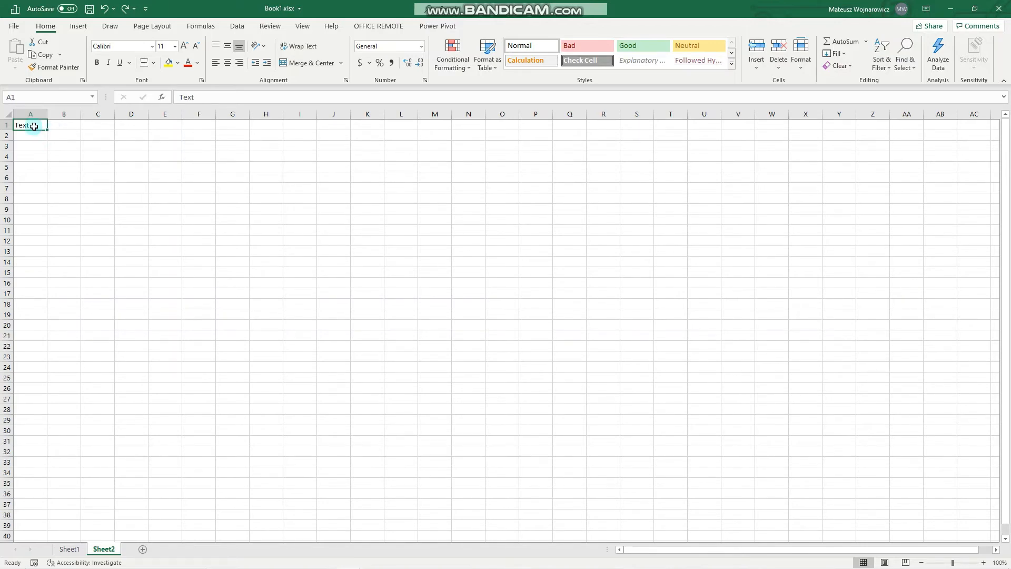
- Enter Mon and AutoFill the weekday series from Monday
{"action": "type", "text": "Mon"}
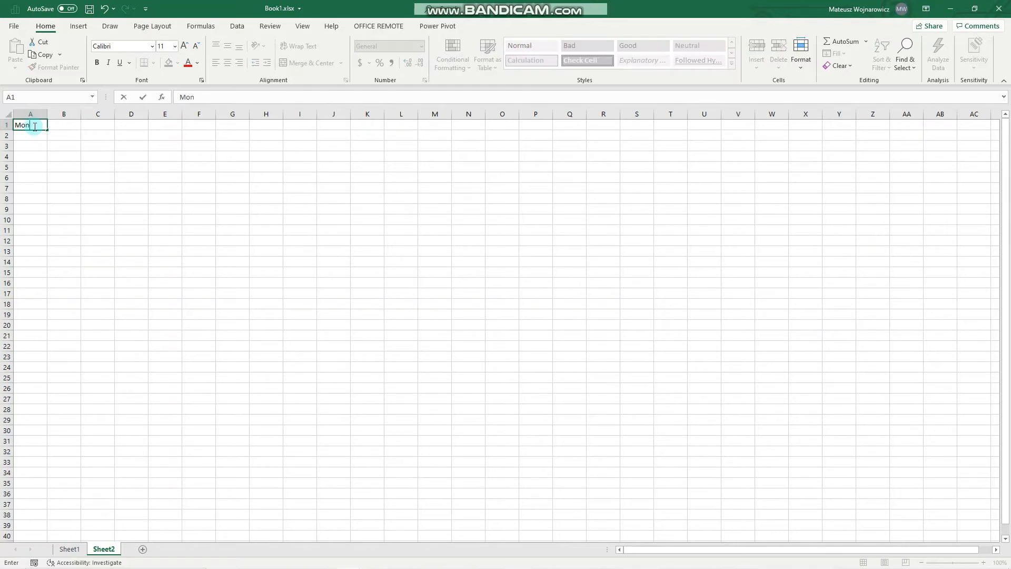
{"action": "key", "text": "enter"}
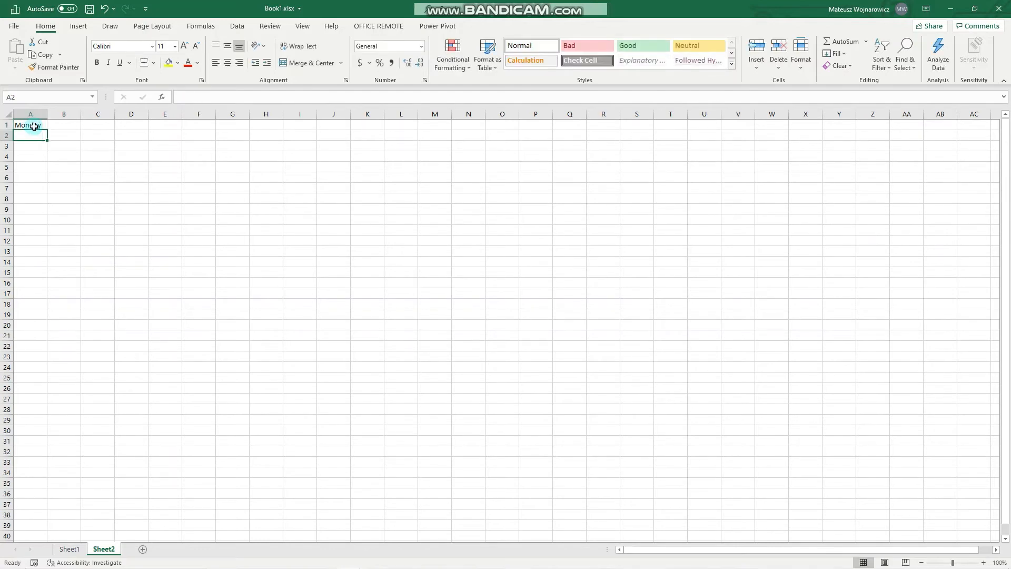
{"action": "left_click_drag", "start_coordinate": [29, 129], "coordinate": [29, 219]}
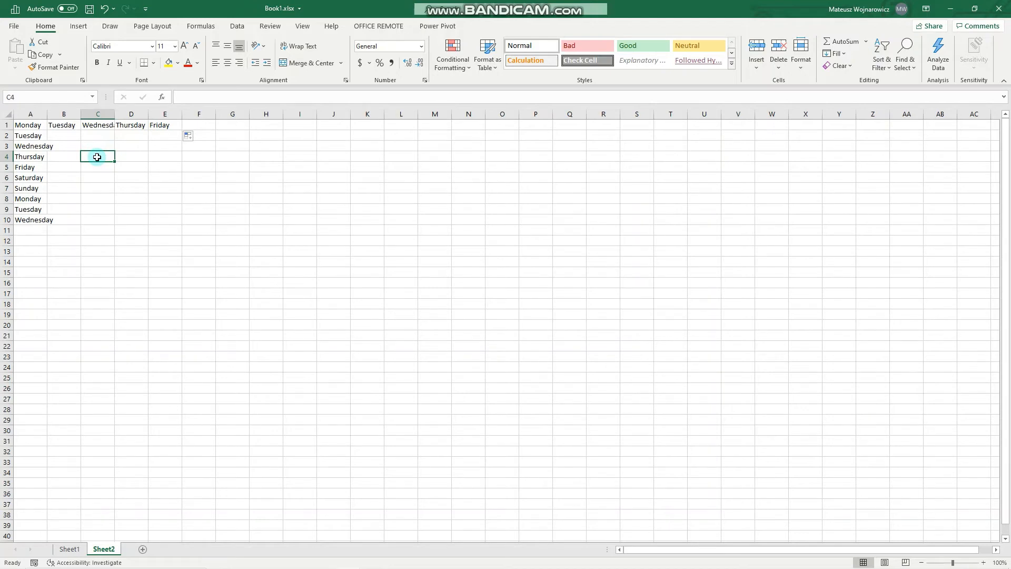
- Fill abbreviated months from Jan in column C and January–September in column D
{"action": "type", "text": "Jan"}
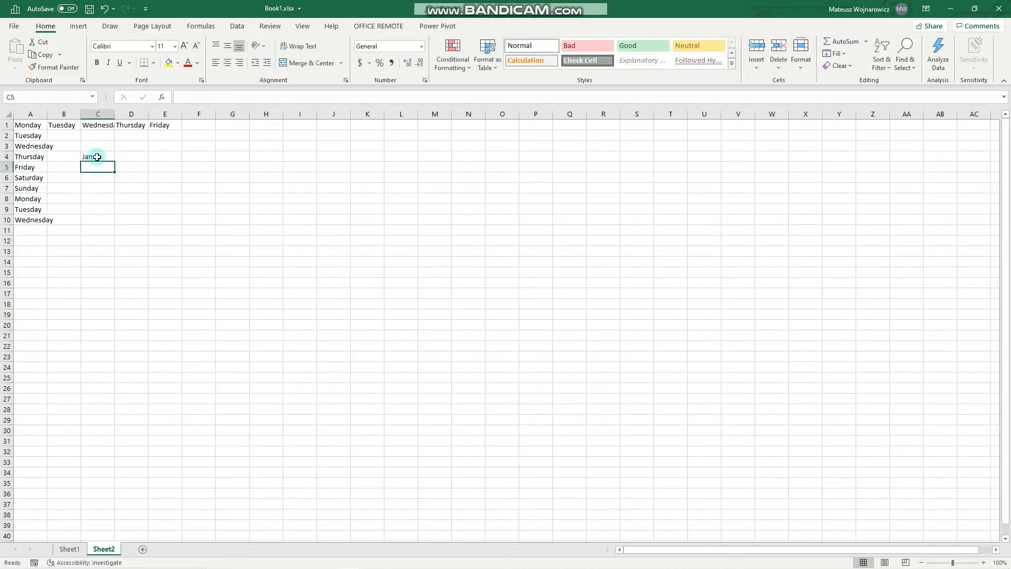
{"action": "left_click_drag", "start_coordinate": [97, 156], "coordinate": [97, 294]}
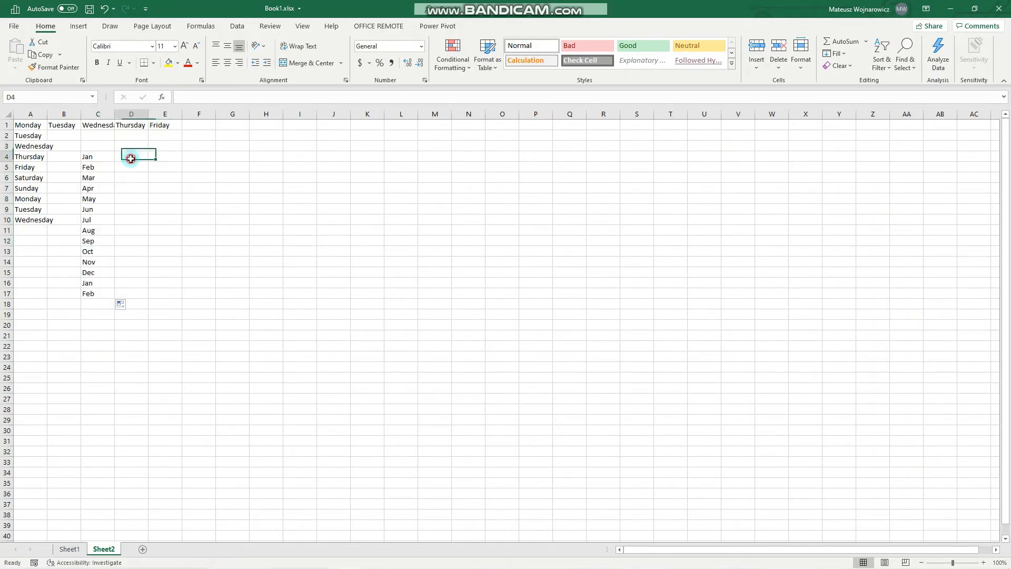
{"action": "type", "text": "January"}
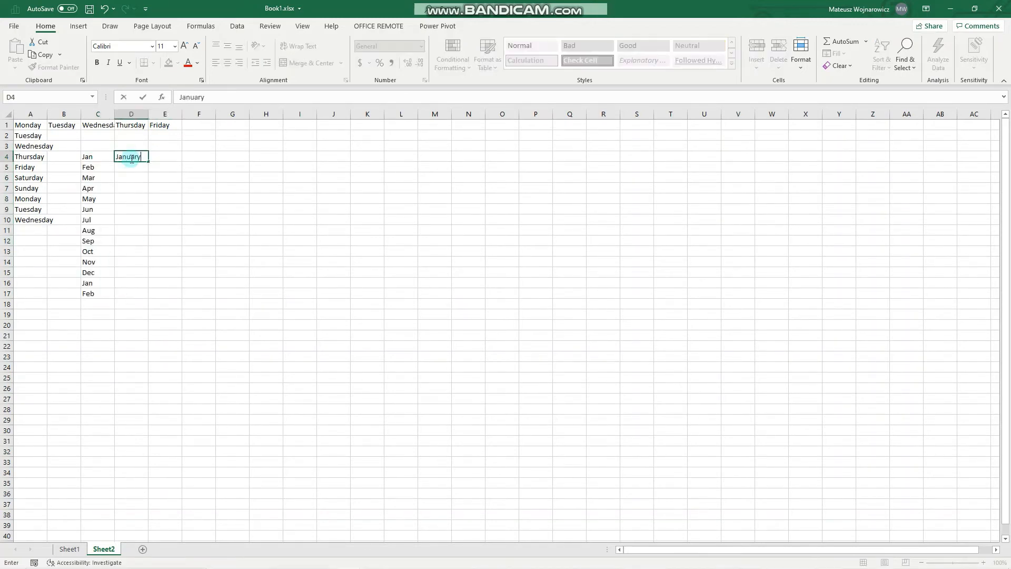
{"action": "key", "text": "Enter"}
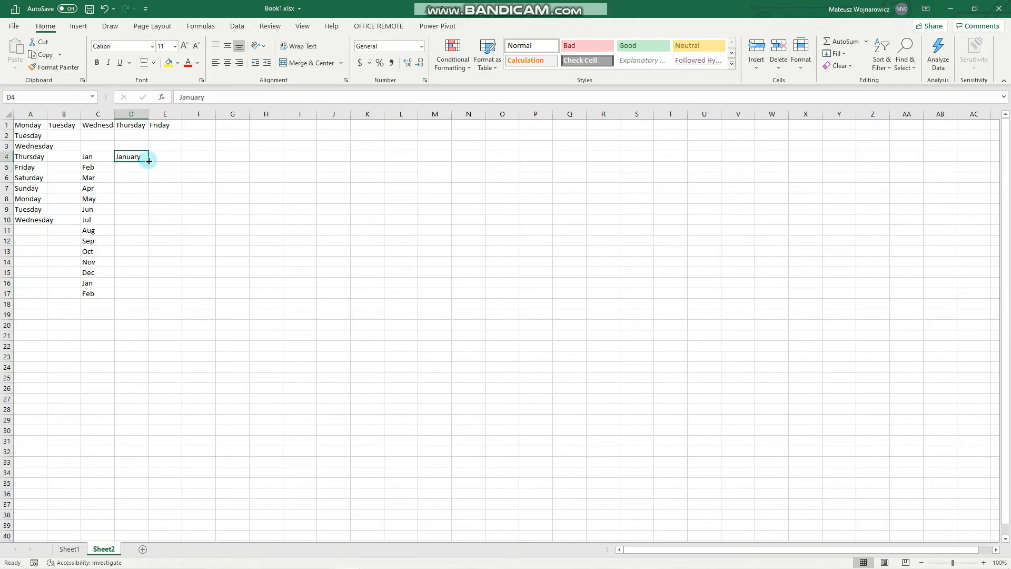
{"action": "left_click_drag", "start_coordinate": [148, 161], "coordinate": [132, 240]}
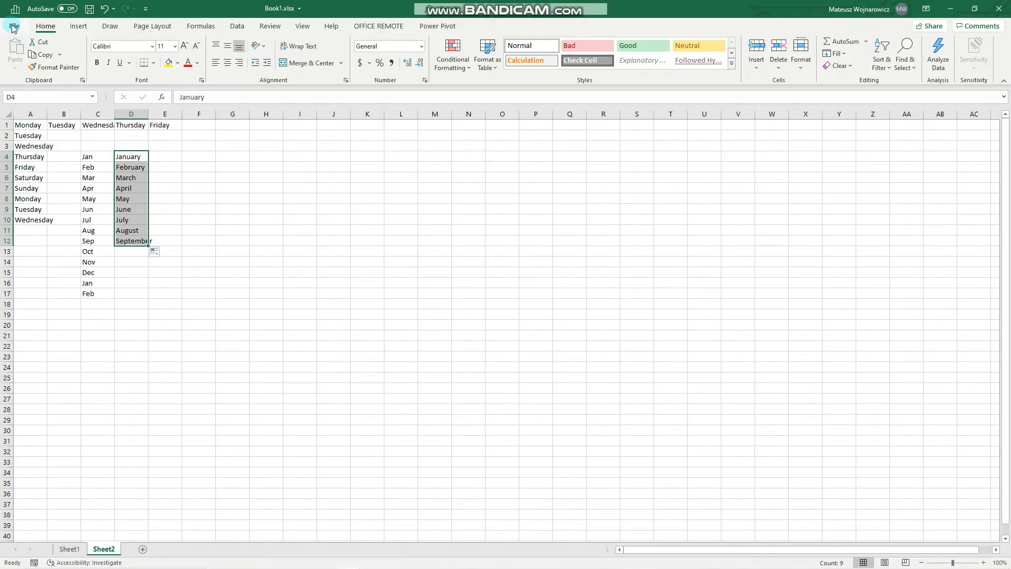
- In Advanced options' Custom Lists, import the month names from $D$4:$D$12
{"action": "left_click", "coordinate": [14, 26]}
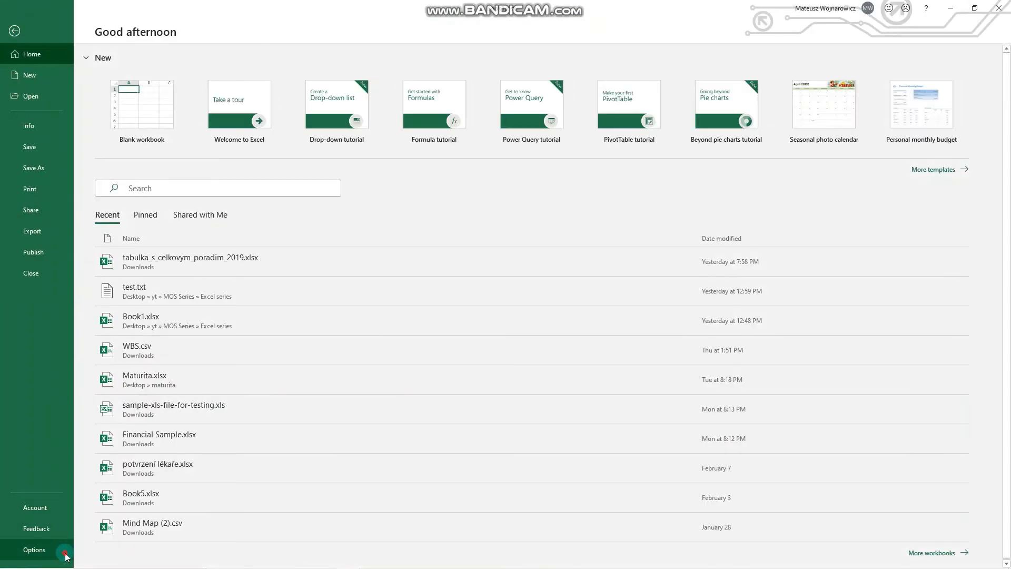
{"action": "left_click", "coordinate": [33, 549]}
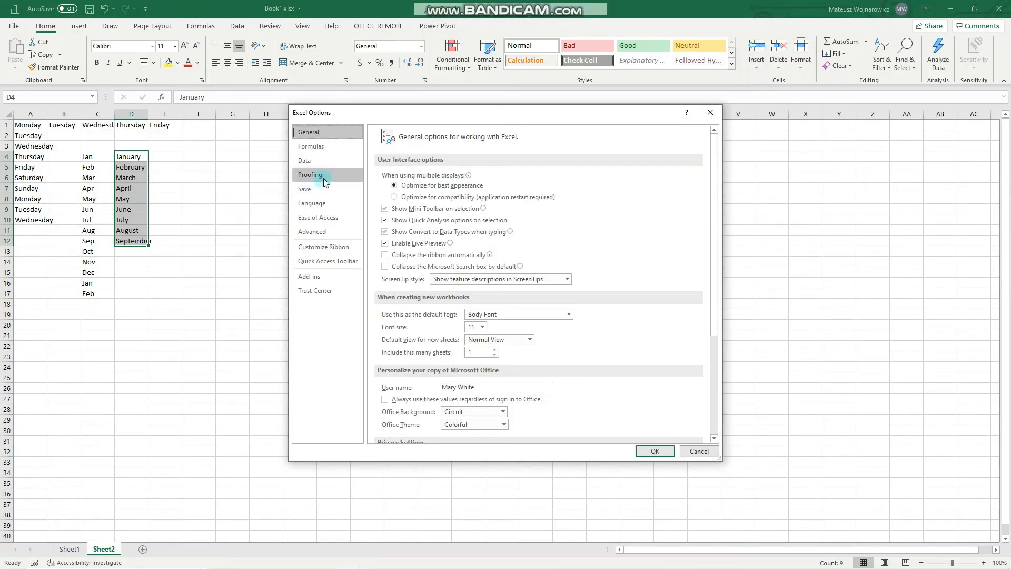
{"action": "left_click", "coordinate": [312, 232]}
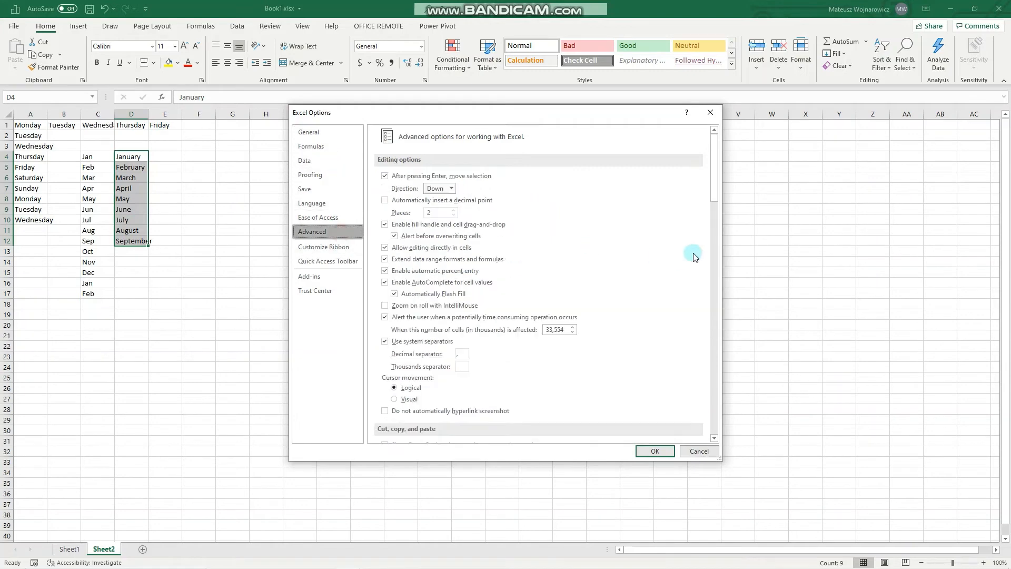
{"action": "left_click_drag", "start_coordinate": [715, 258], "coordinate": [715, 432]}
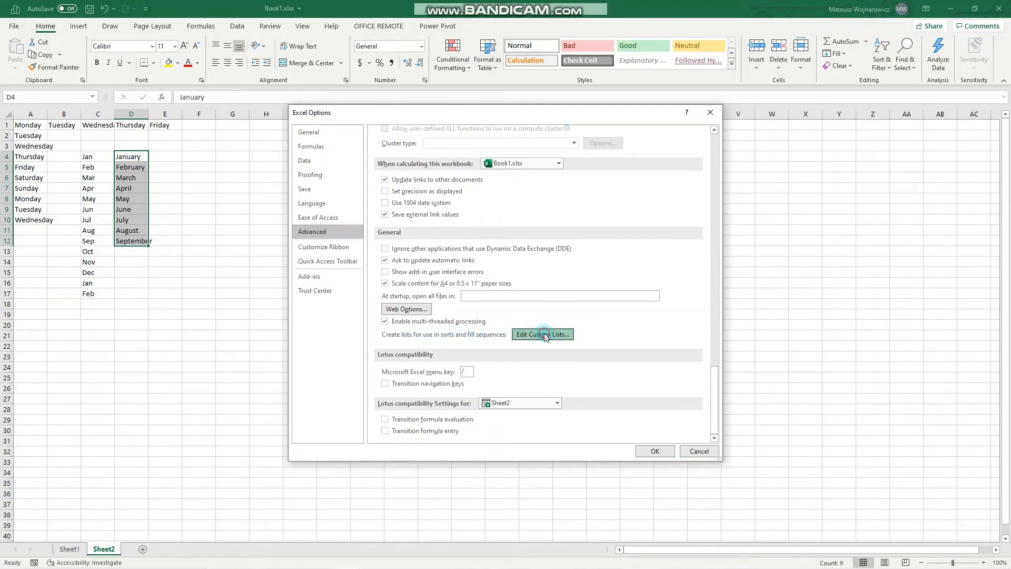
{"action": "left_click", "coordinate": [542, 334]}
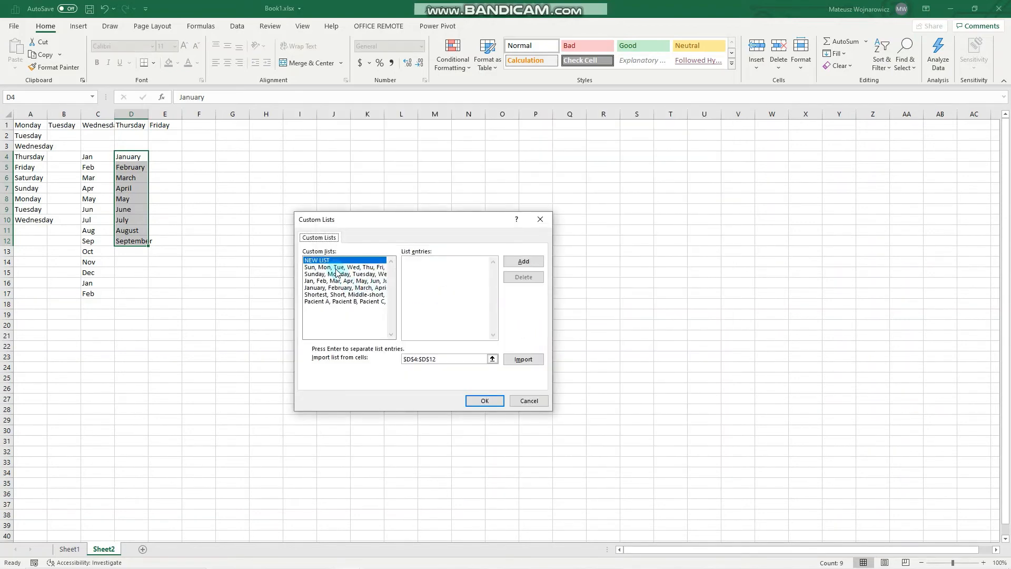
{"action": "left_click", "coordinate": [345, 287]}
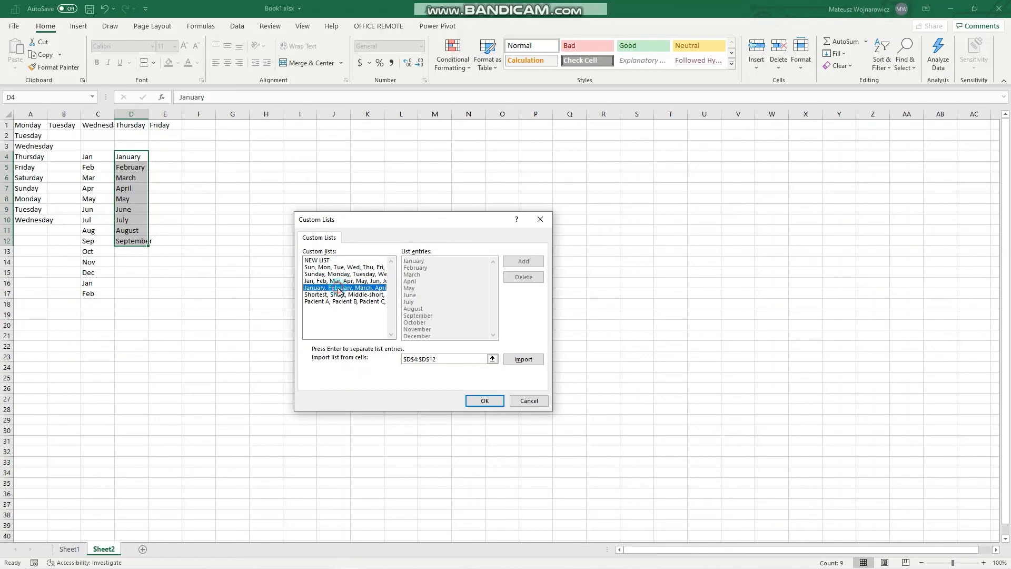
{"action": "left_click", "coordinate": [345, 301]}
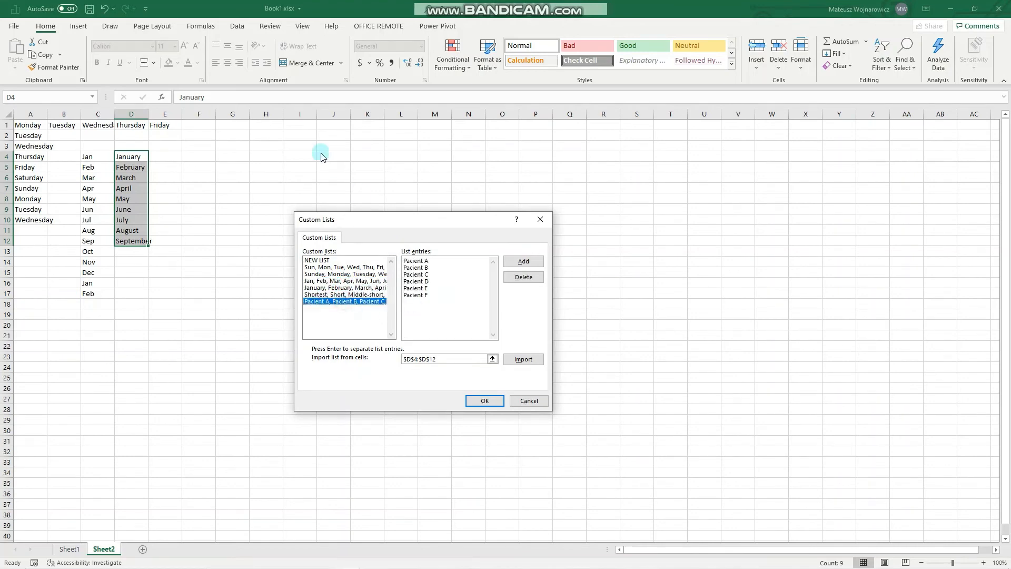
{"action": "mouse_move", "coordinate": [224, 158]}
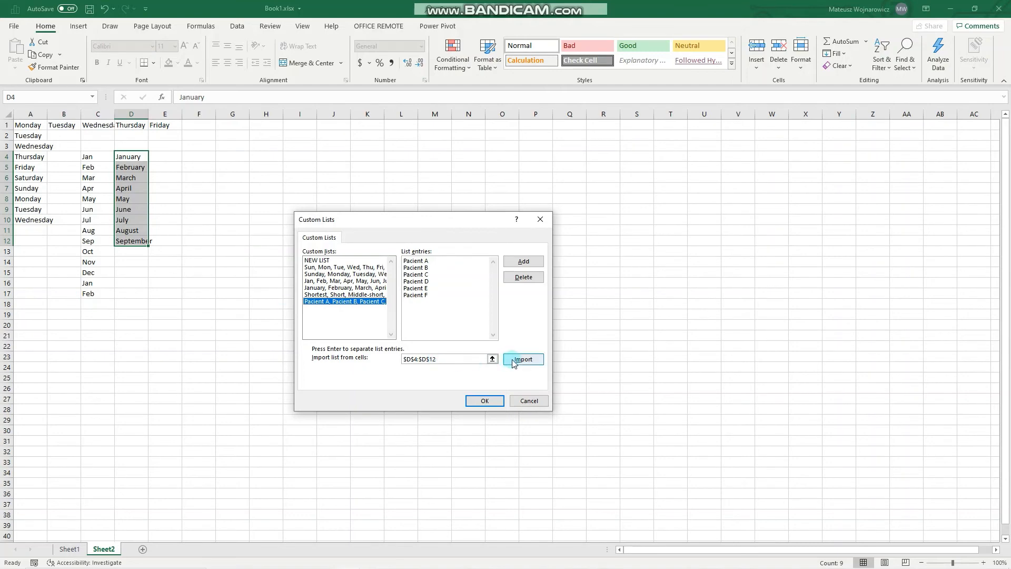
{"action": "left_click", "coordinate": [484, 401]}
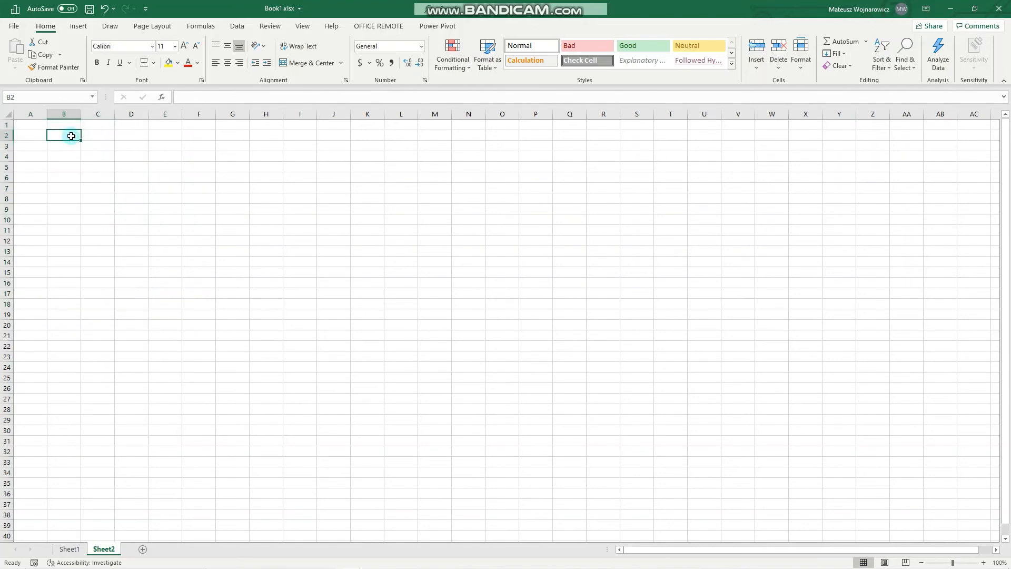
- Enter 1 and 2 in column B and AutoFill down to 14 in B15
{"action": "type", "text": "1"}
{"action": "left_click", "coordinate": [63, 146]}
{"action": "type", "text": "2"}
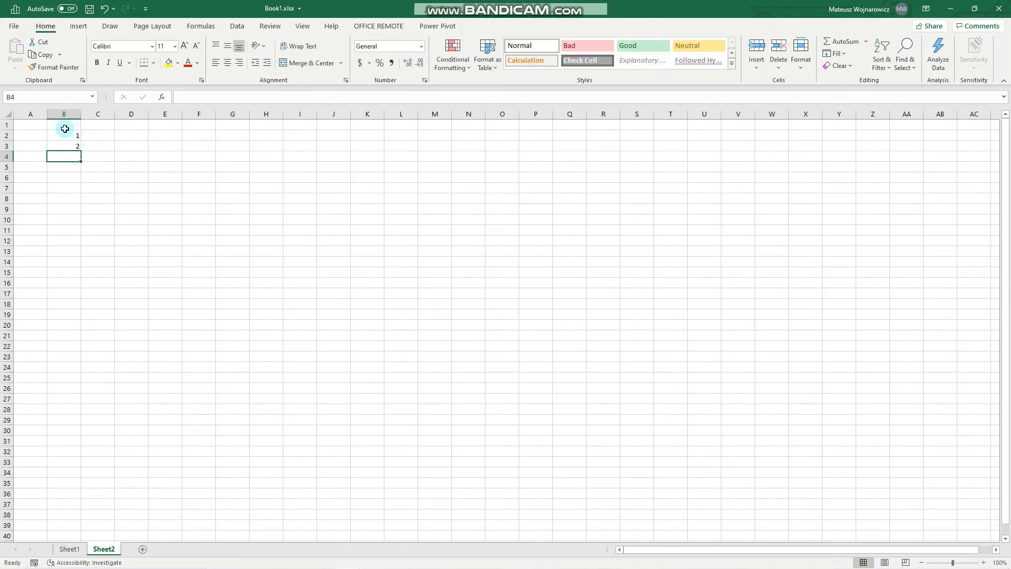
{"action": "left_click_drag", "start_coordinate": [63, 135], "coordinate": [64, 145]}
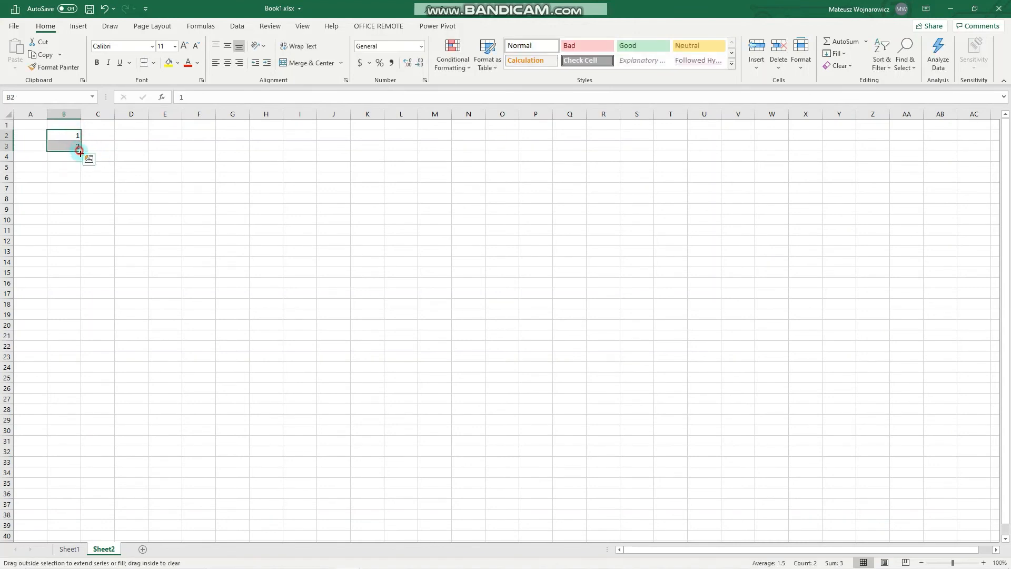
{"action": "left_click_drag", "start_coordinate": [80, 151], "coordinate": [80, 272]}
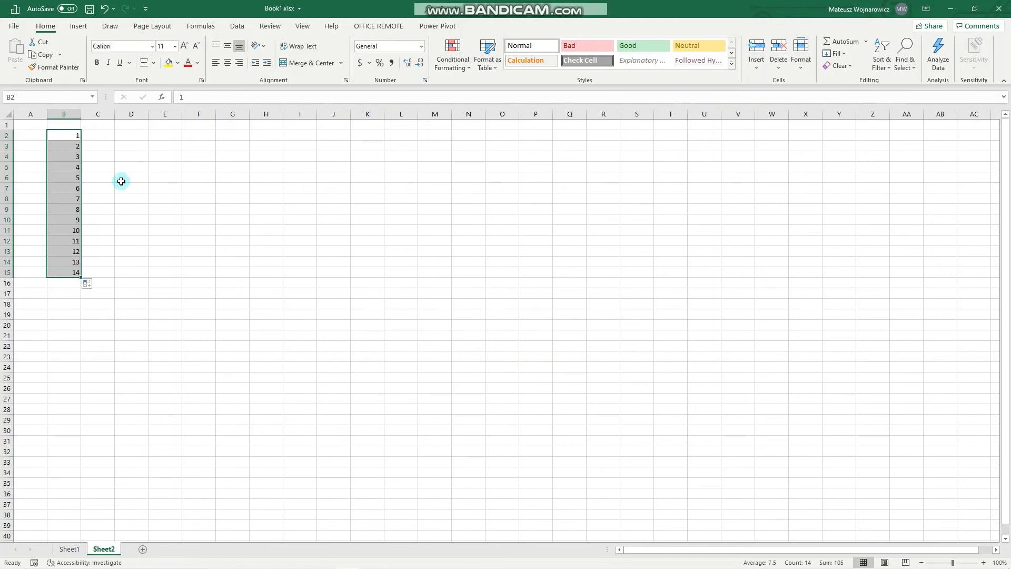
{"action": "mouse_move", "coordinate": [108, 135]}
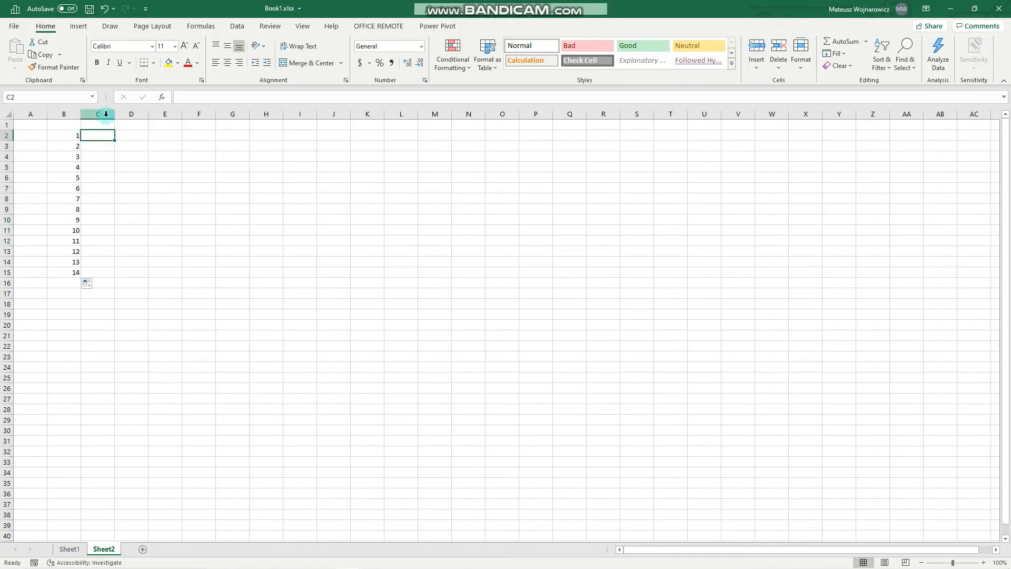
- Enter -4 and 10 in column C and AutoFill the series down to 150
{"action": "type", "text": "-4"}
{"action": "left_click", "coordinate": [97, 145]}
{"action": "type", "text": "10"}
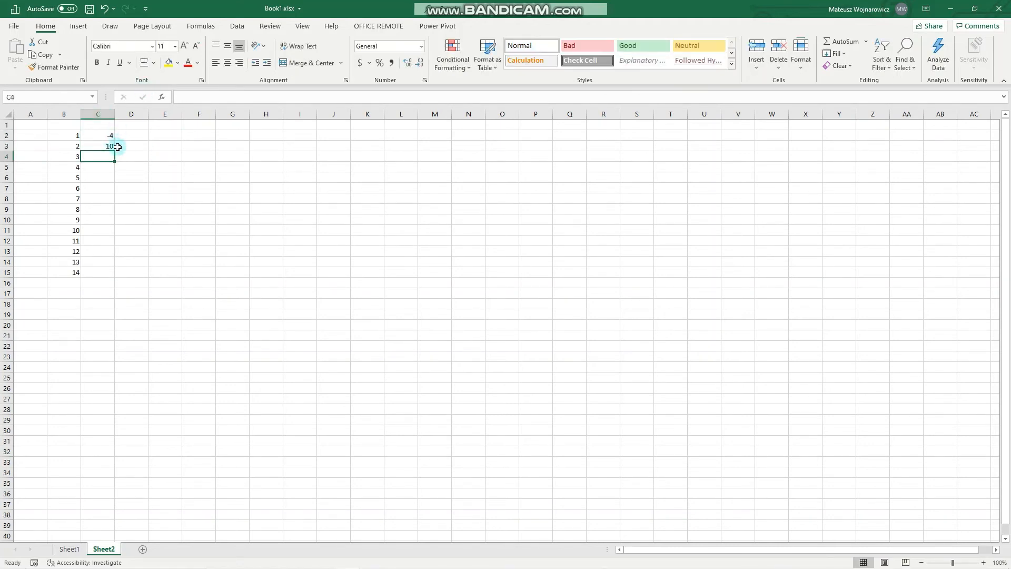
{"action": "left_click_drag", "start_coordinate": [97, 135], "coordinate": [98, 146]}
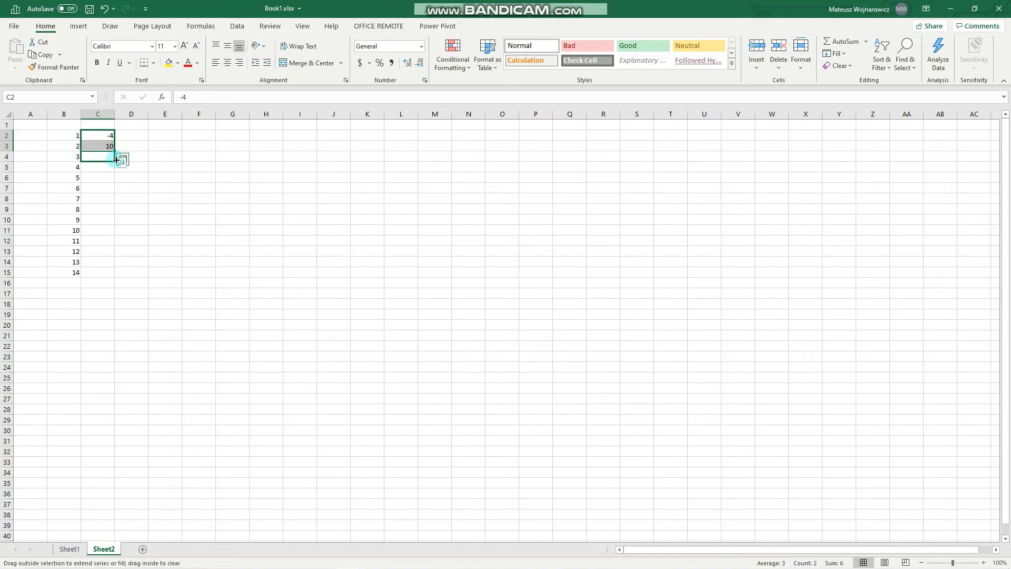
{"action": "left_click_drag", "start_coordinate": [120, 159], "coordinate": [113, 221]}
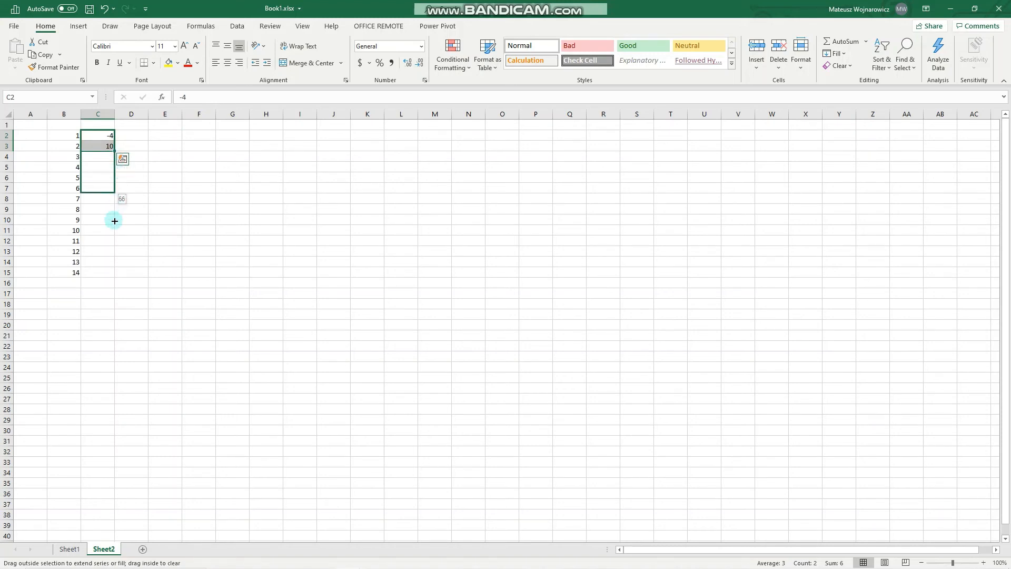
{"action": "left_click_drag", "start_coordinate": [97, 150], "coordinate": [98, 251]}
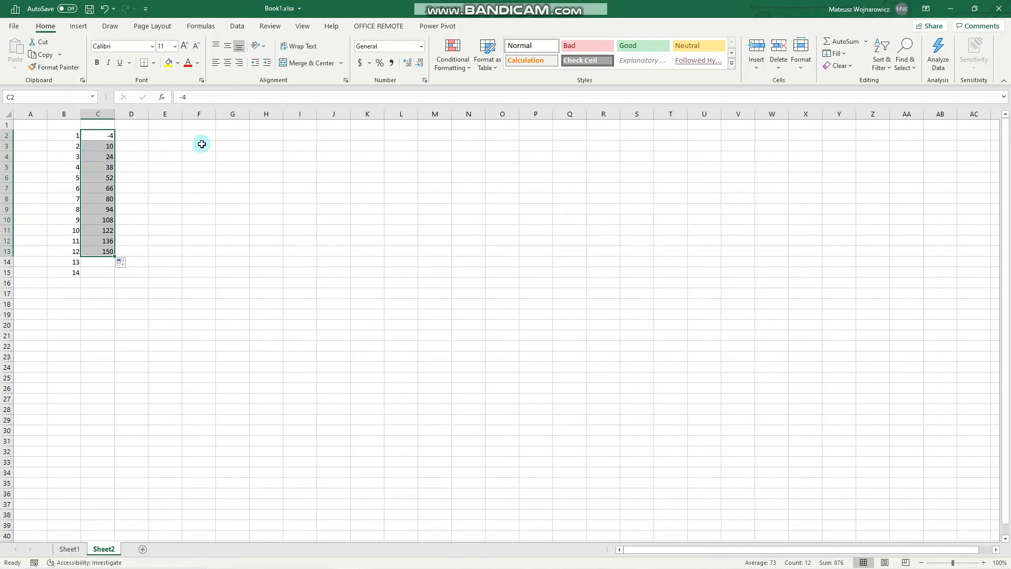
{"action": "left_click", "coordinate": [198, 146]}
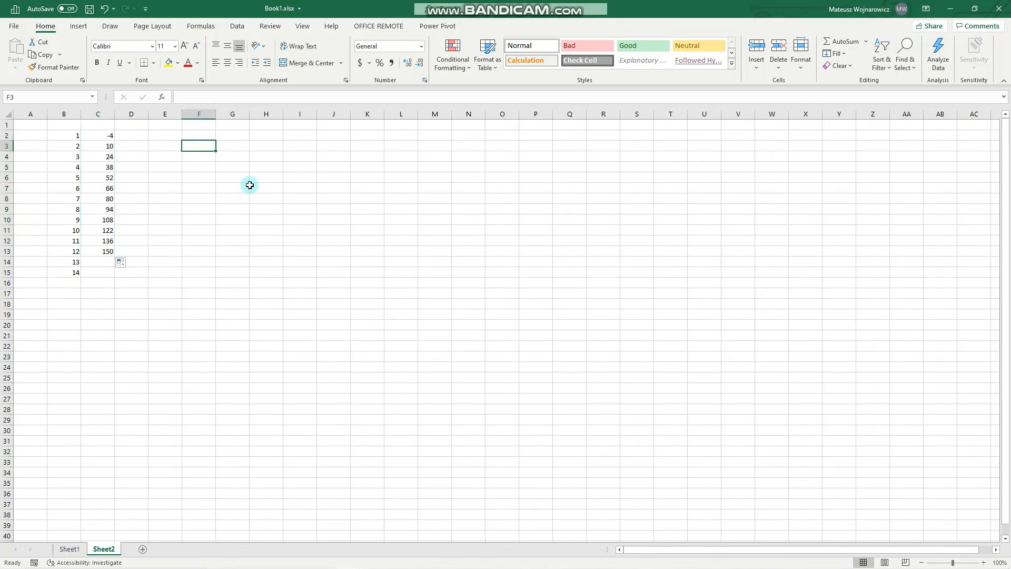
{"action": "mouse_move", "coordinate": [391, 167]}
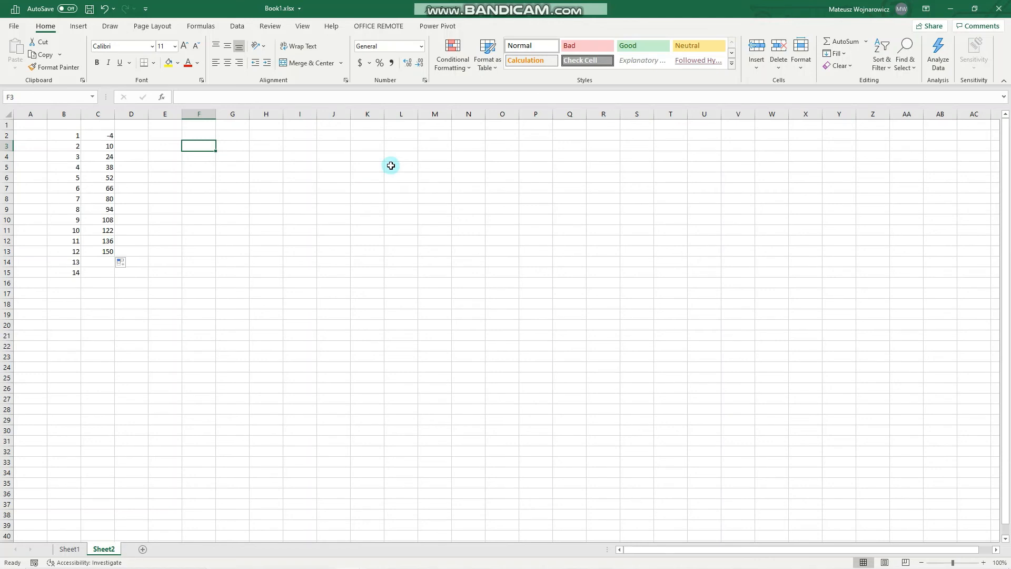
- Enter 1/1/2021 in F3, fill daily dates to F15, and widen column F
{"action": "type", "text": "1"}
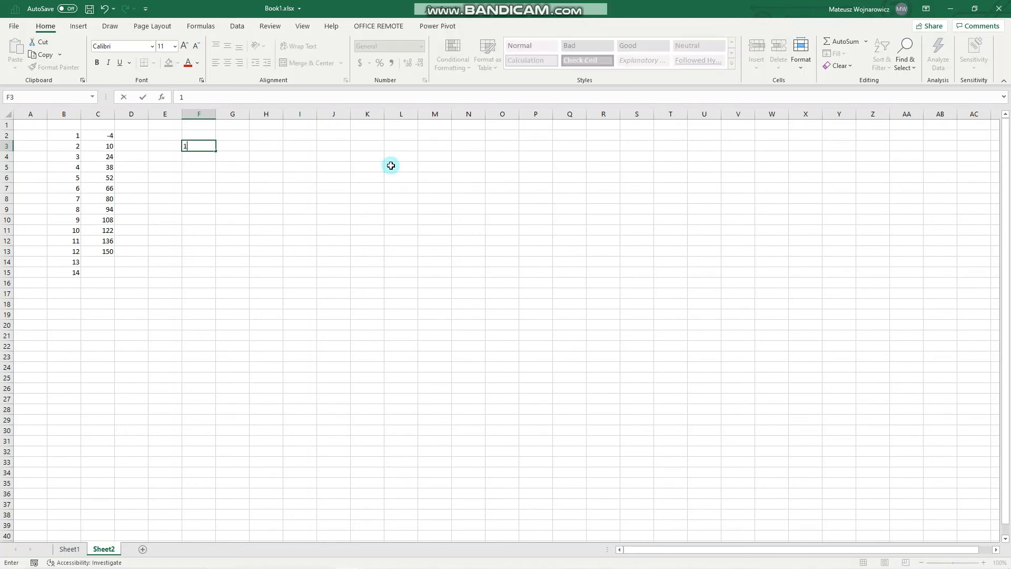
{"action": "type", "text": "/1/"}
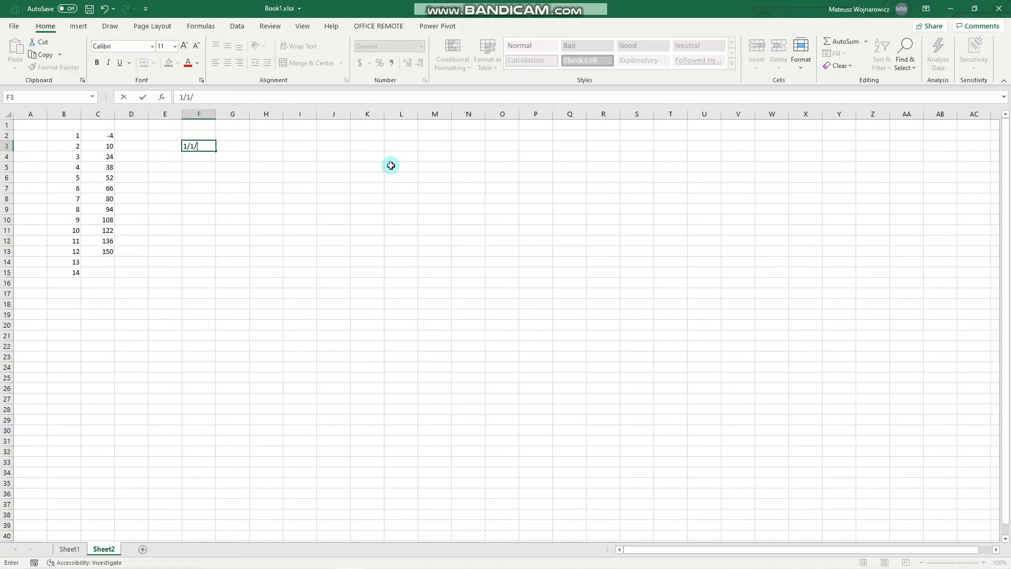
{"action": "type", "text": "2021"}
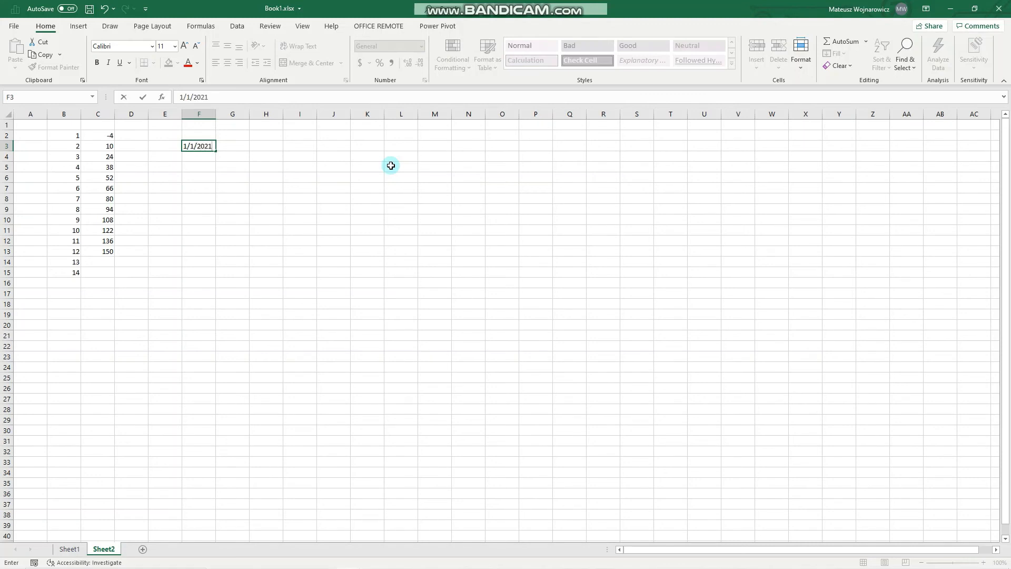
{"action": "key", "text": "enter"}
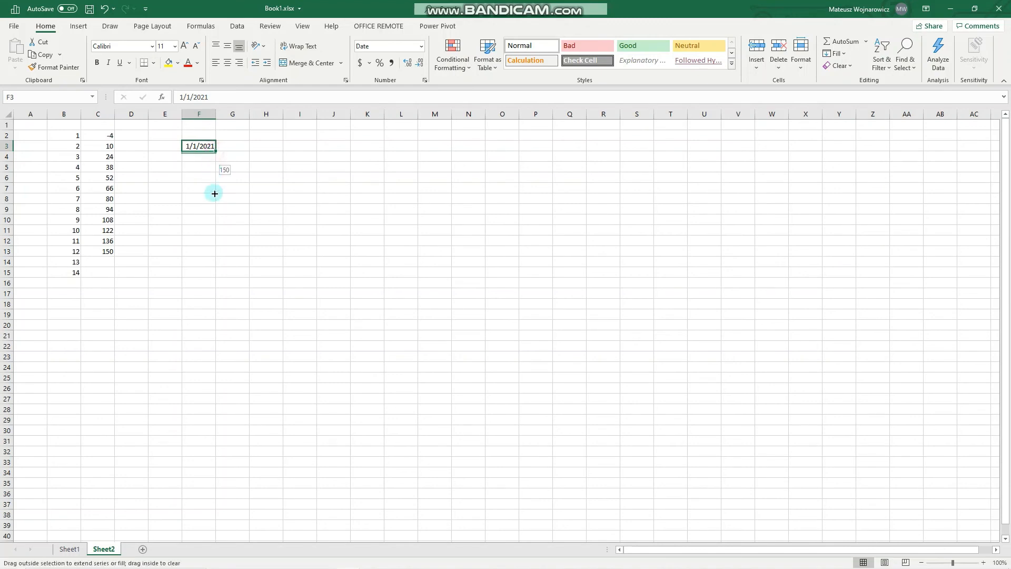
{"action": "left_click_drag", "start_coordinate": [214, 146], "coordinate": [198, 272]}
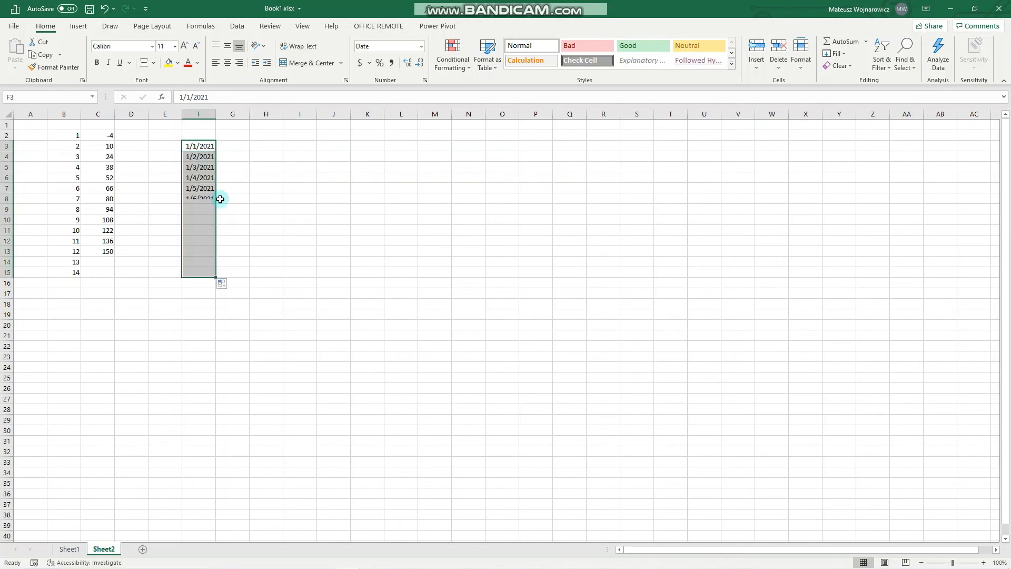
{"action": "left_click_drag", "start_coordinate": [220, 198], "coordinate": [201, 273]}
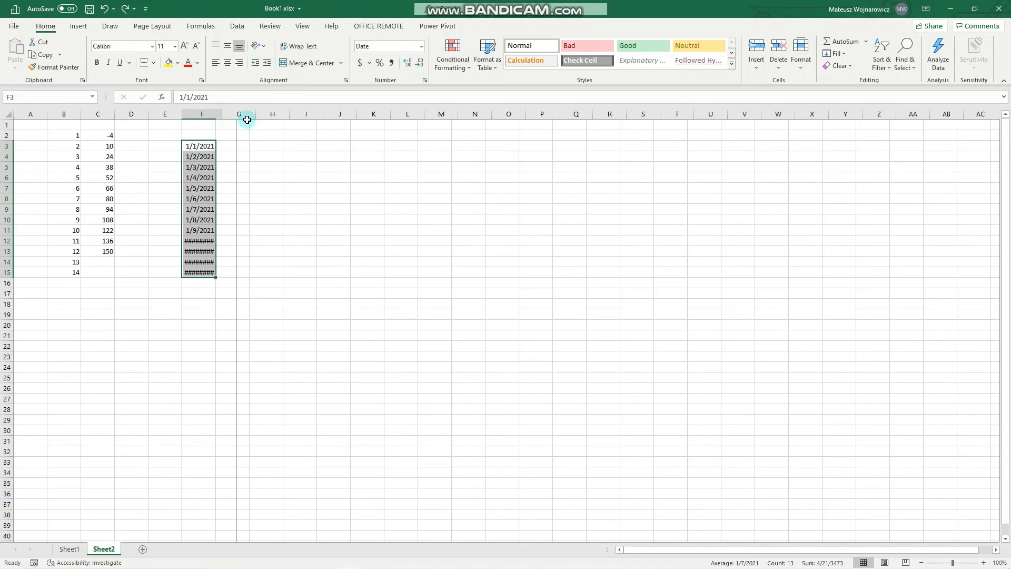
{"action": "left_click_drag", "start_coordinate": [216, 114], "coordinate": [246, 114]}
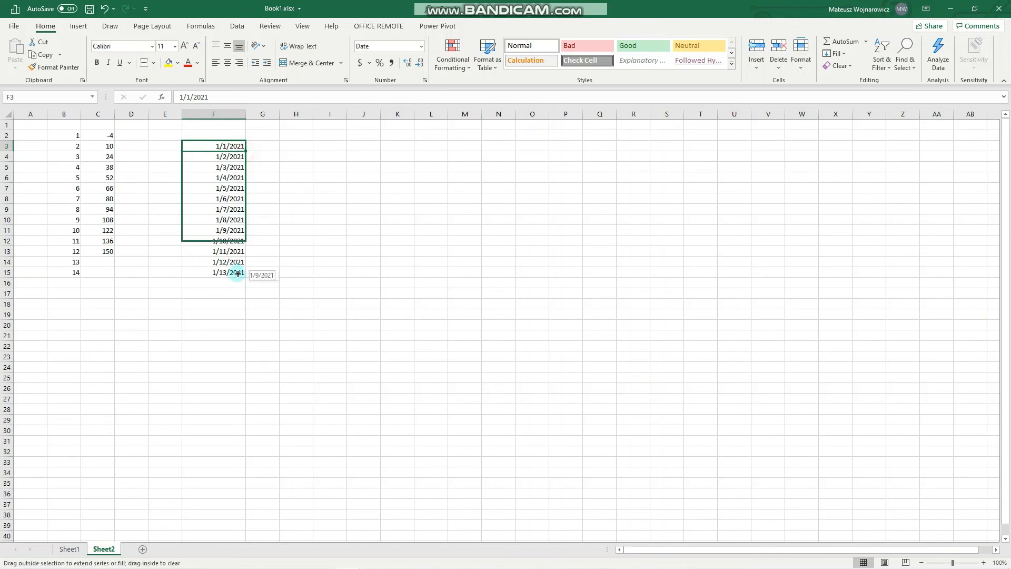
{"action": "left_click_drag", "start_coordinate": [235, 274], "coordinate": [239, 272]}
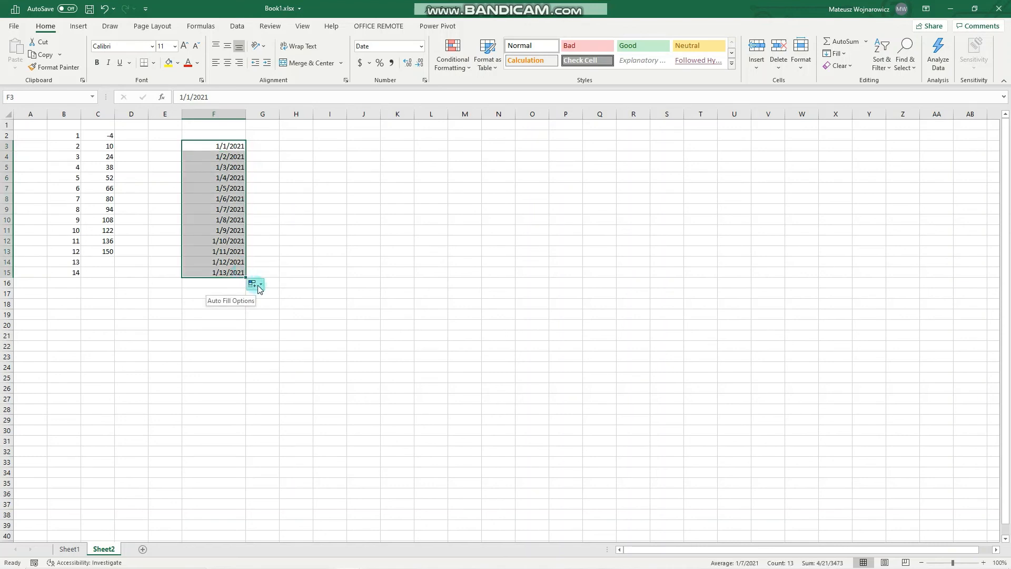
- Switch column F's Auto Fill Options to Fill Years, giving 1/1/2021–1/1/2033
{"action": "left_click", "coordinate": [259, 285]}
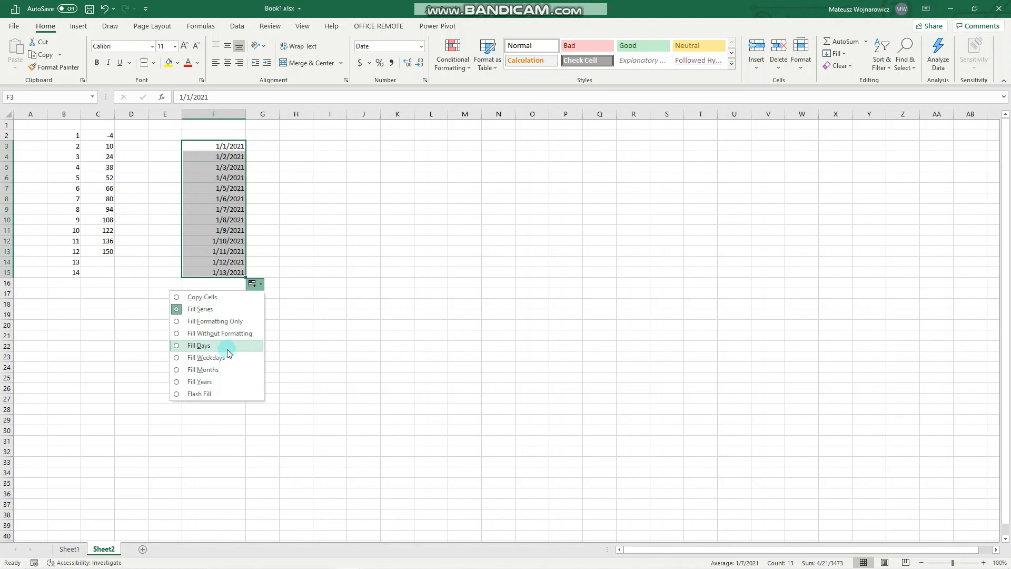
{"action": "mouse_move", "coordinate": [224, 357]}
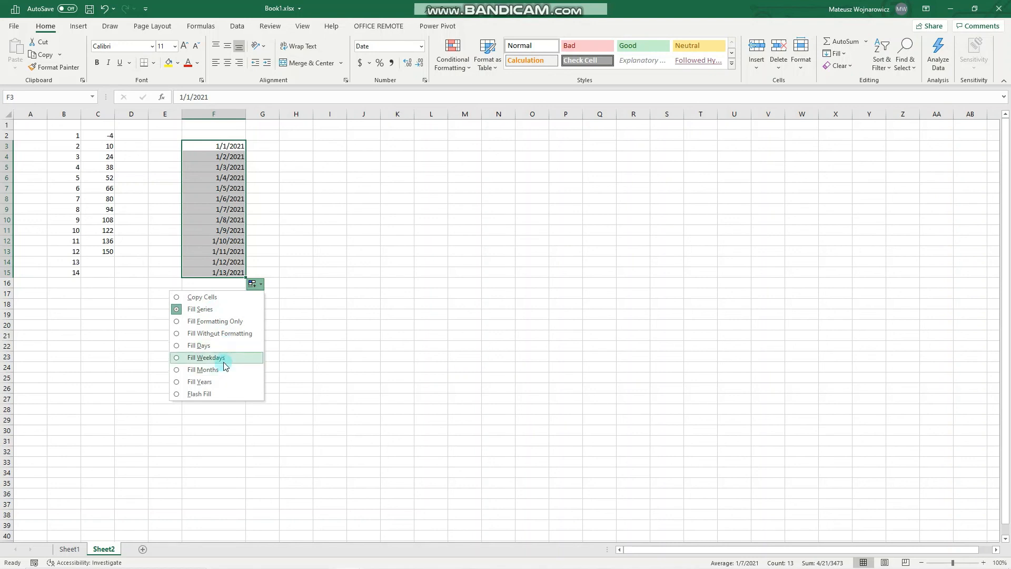
{"action": "mouse_move", "coordinate": [224, 394]}
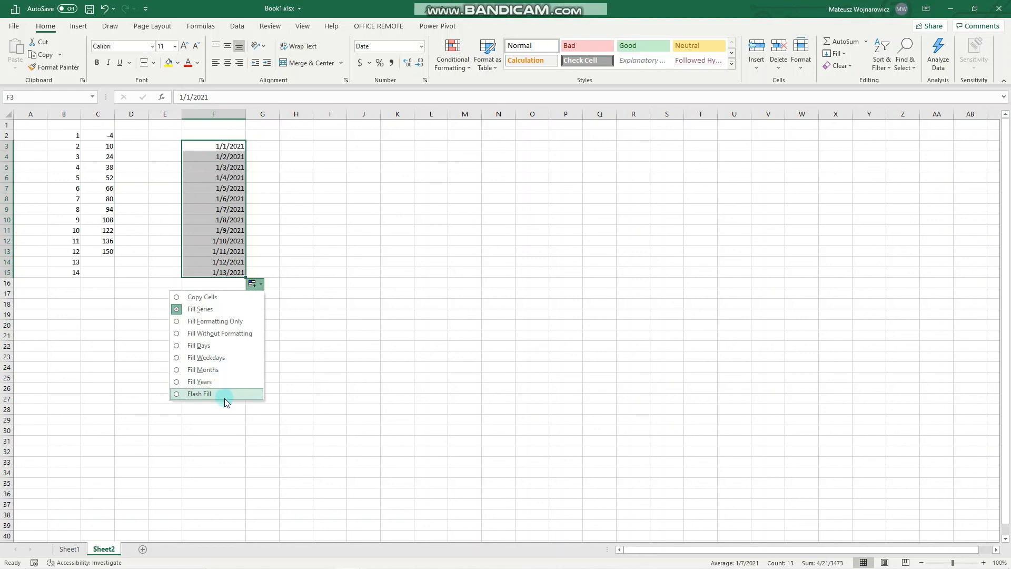
{"action": "mouse_move", "coordinate": [217, 382]}
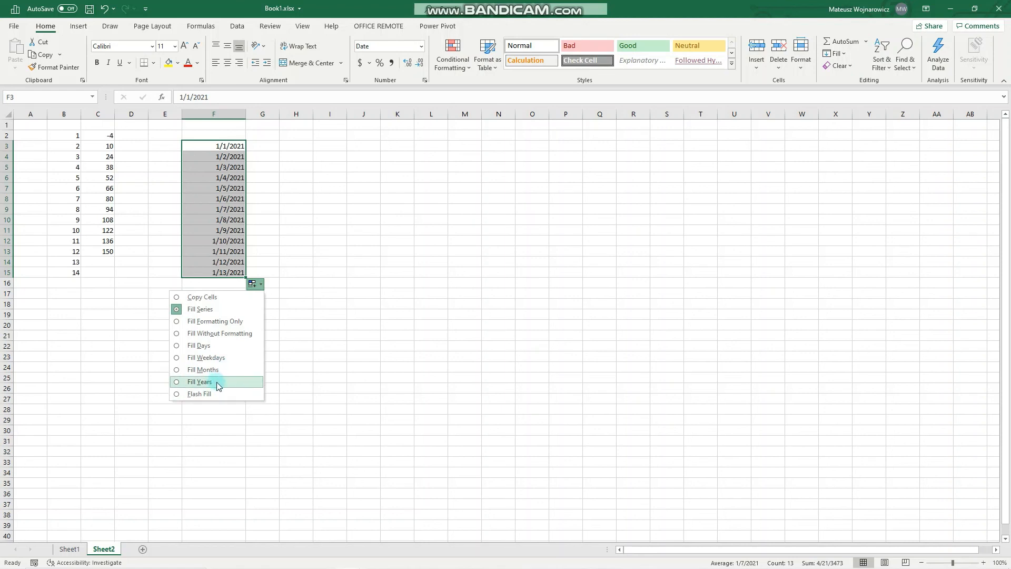
{"action": "left_click", "coordinate": [200, 382]}
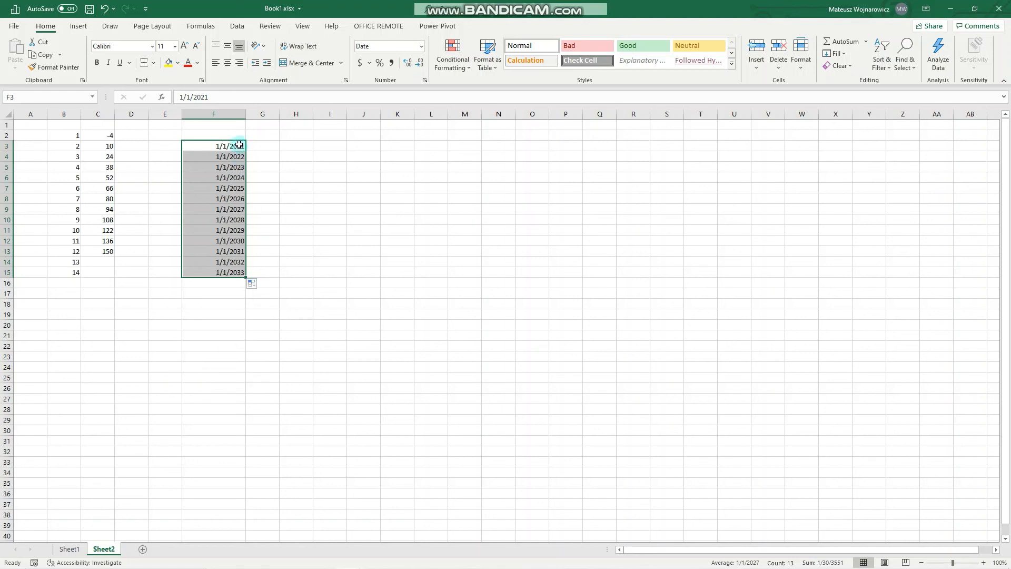
{"action": "mouse_move", "coordinate": [253, 144]}
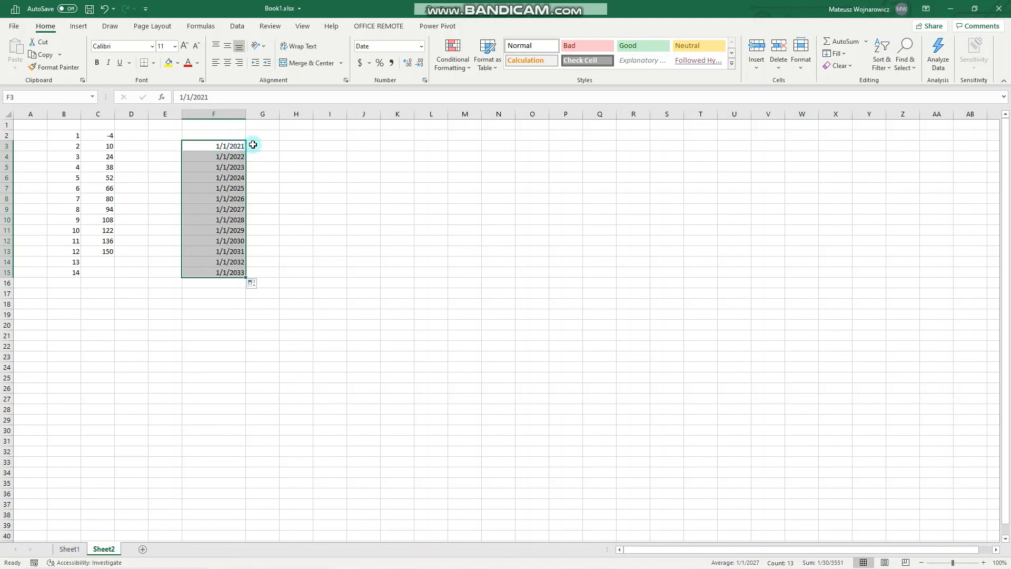
{"action": "mouse_move", "coordinate": [232, 220]}
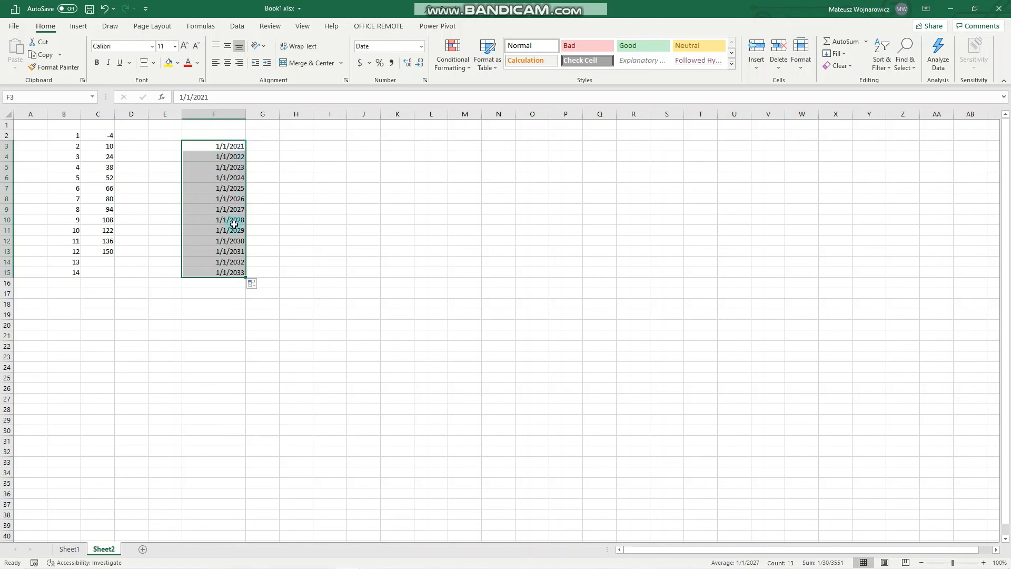
{"action": "mouse_move", "coordinate": [272, 231]}
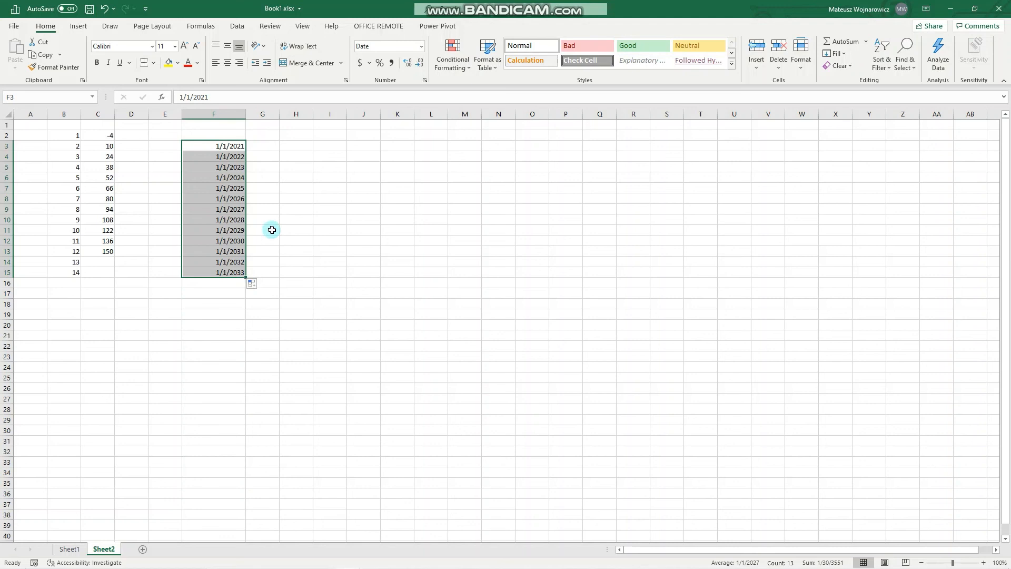
{"action": "mouse_move", "coordinate": [202, 368]}
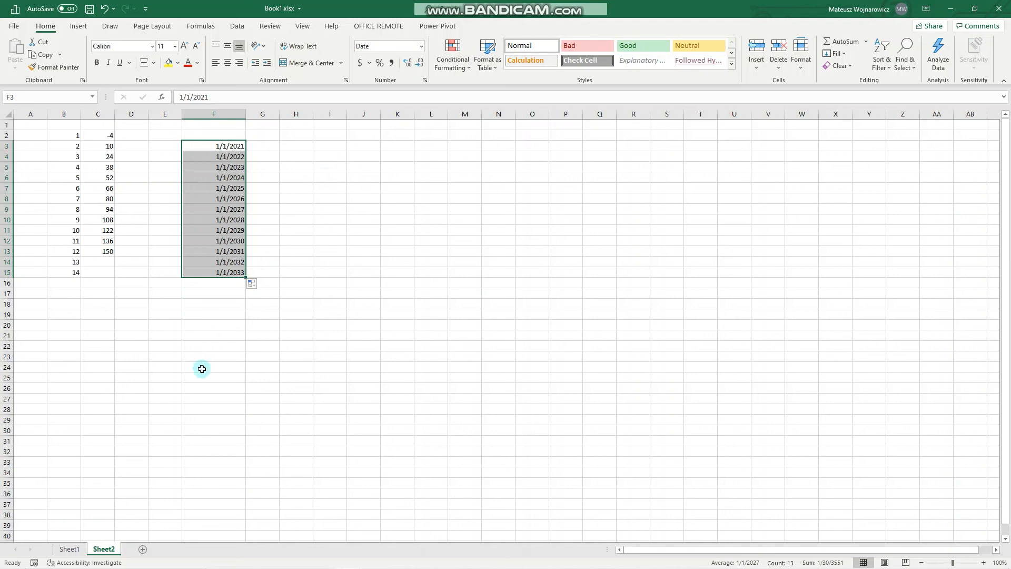
{"action": "mouse_move", "coordinate": [75, 503]}
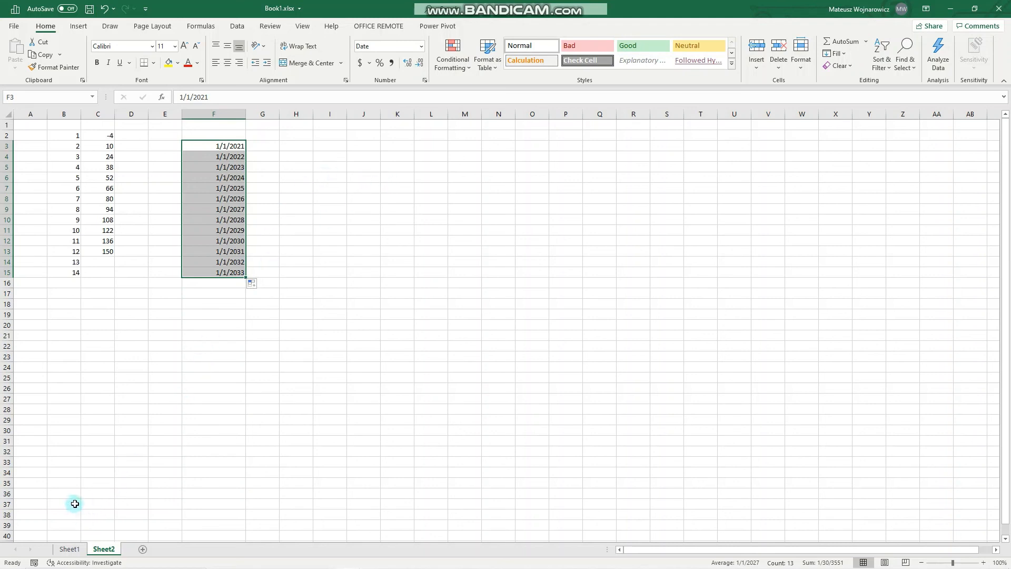